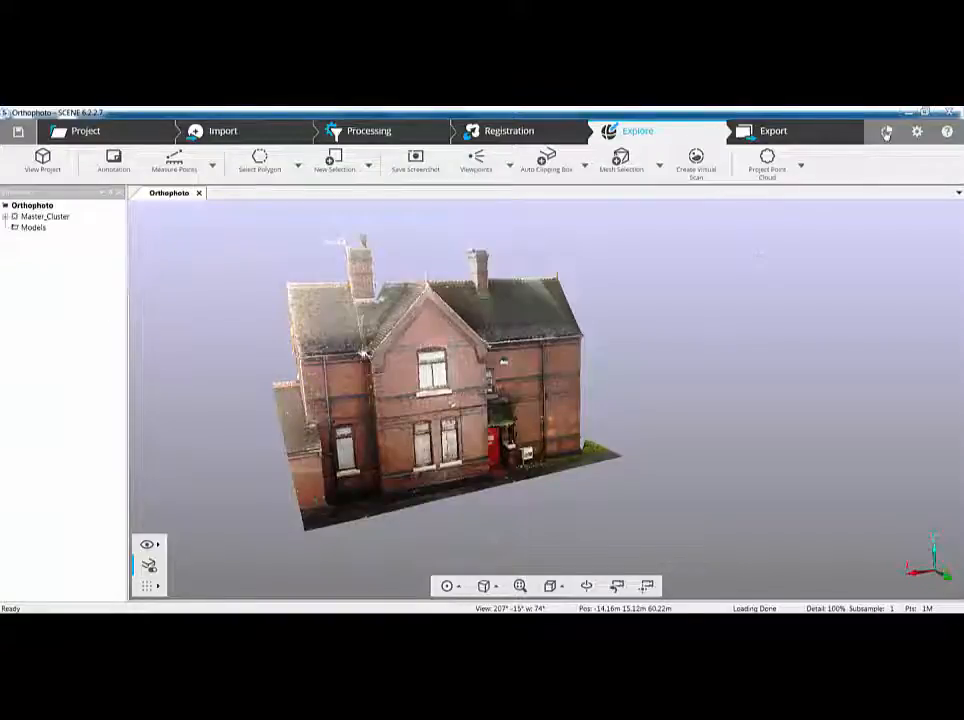
- Verify the Orthographic Photo Generator is listed and active in the App Center manager, then close it
left_click(76, 132)
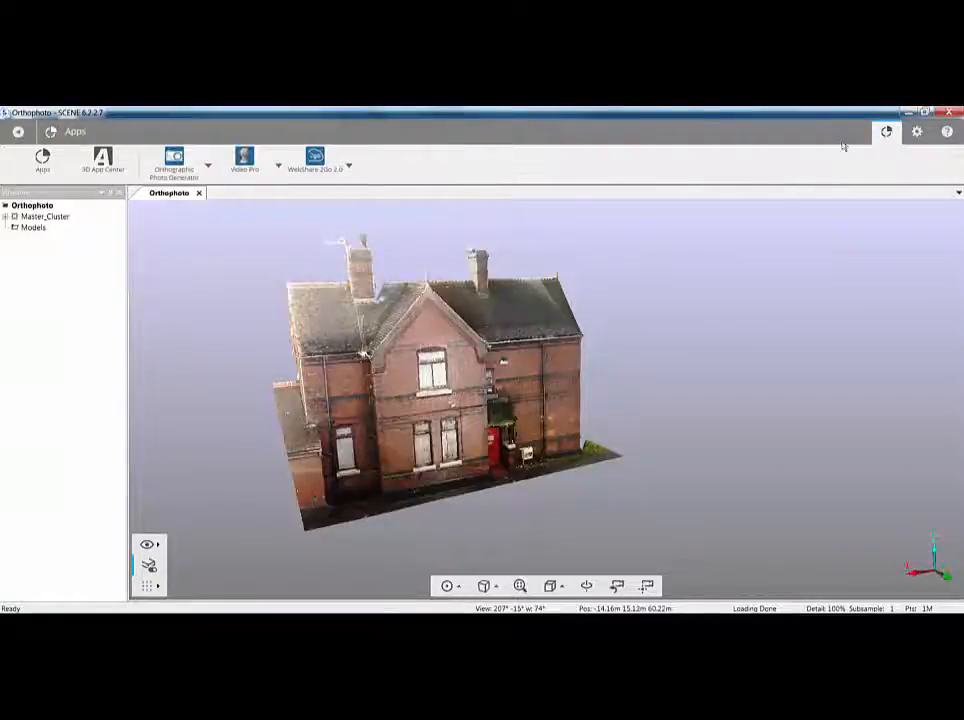
mouse_move(176, 160)
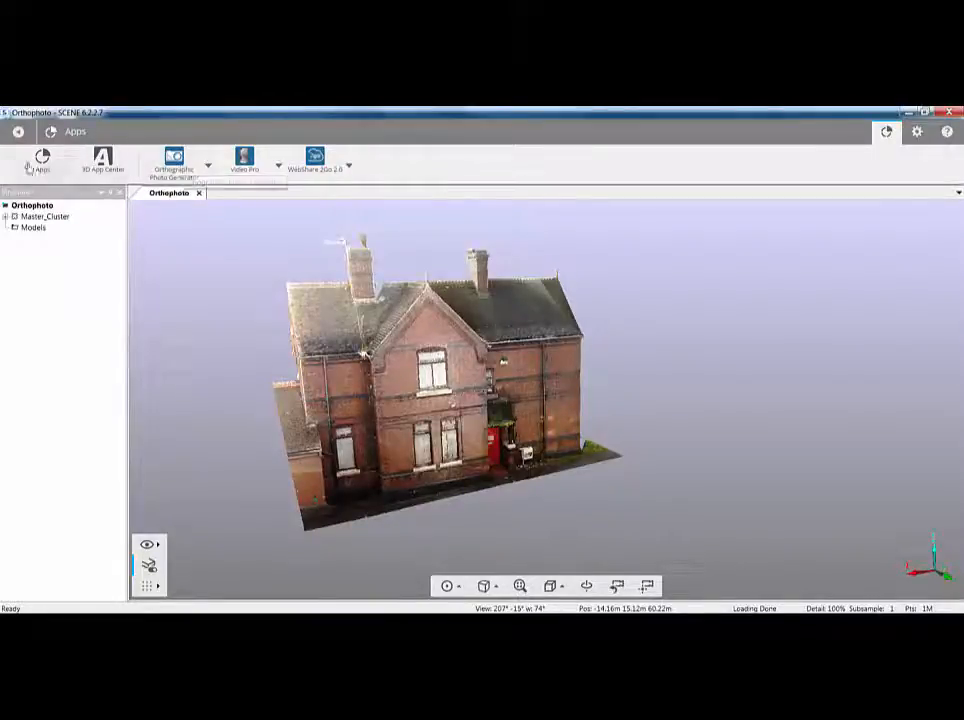
left_click(42, 160)
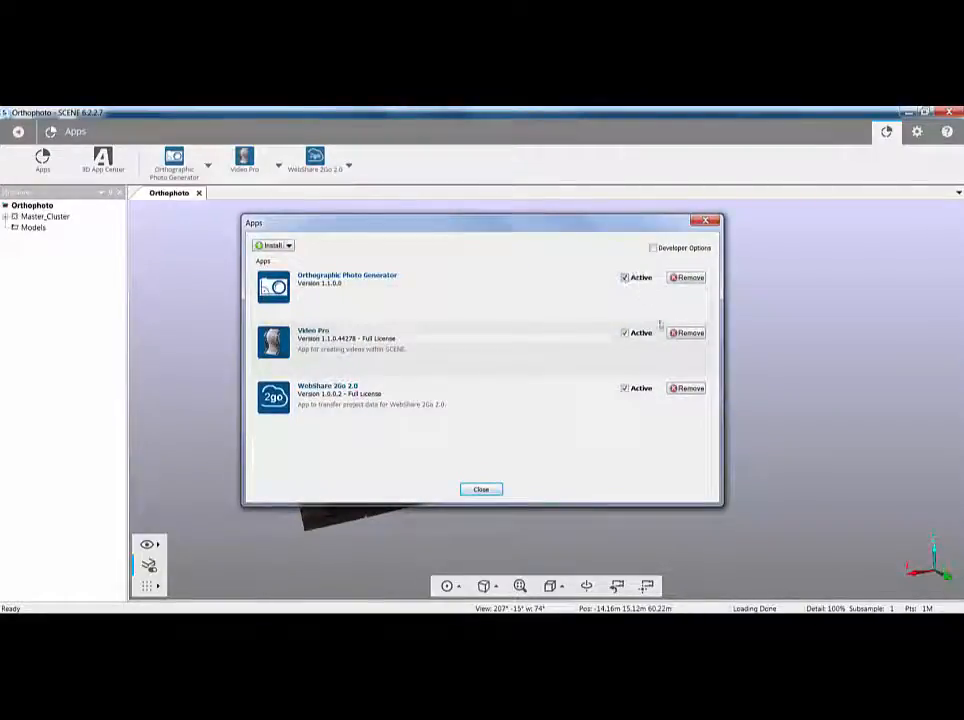
left_click(624, 276)
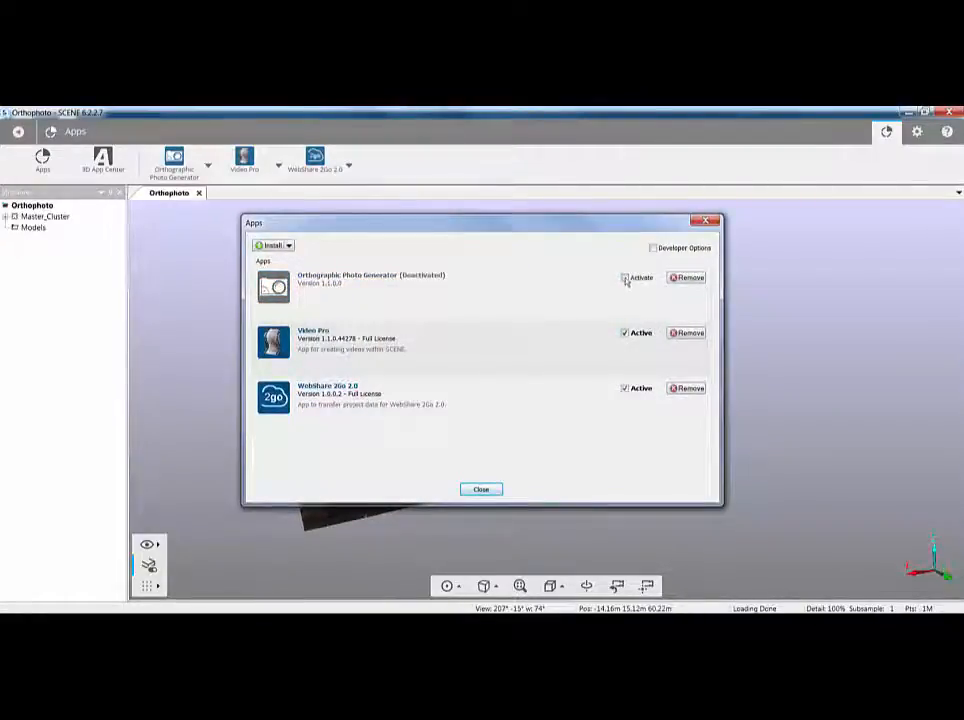
left_click(624, 278)
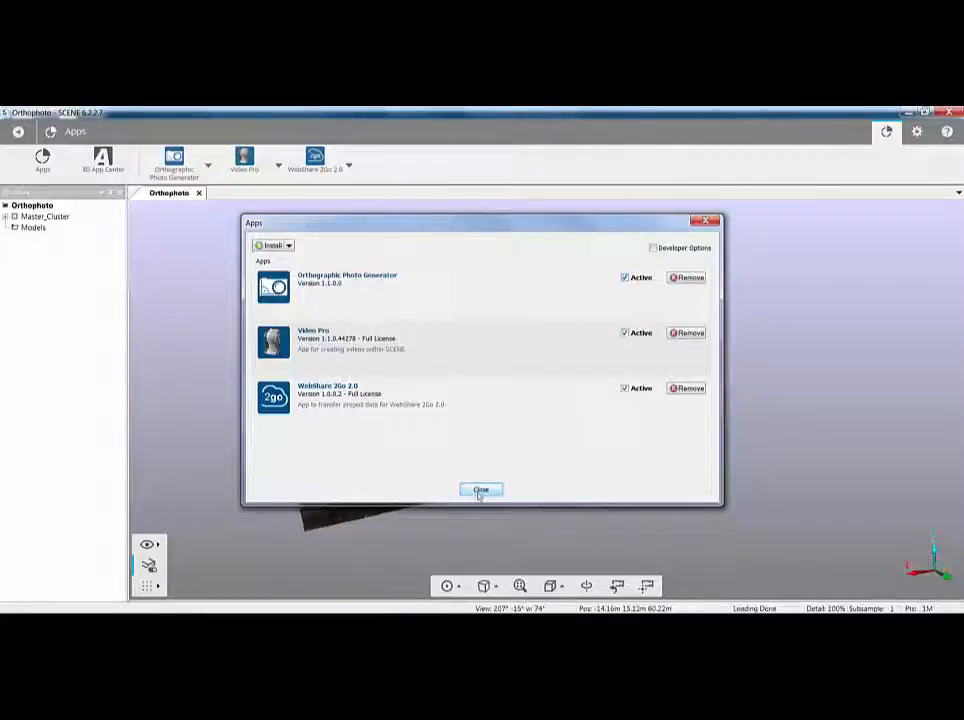
left_click(480, 490)
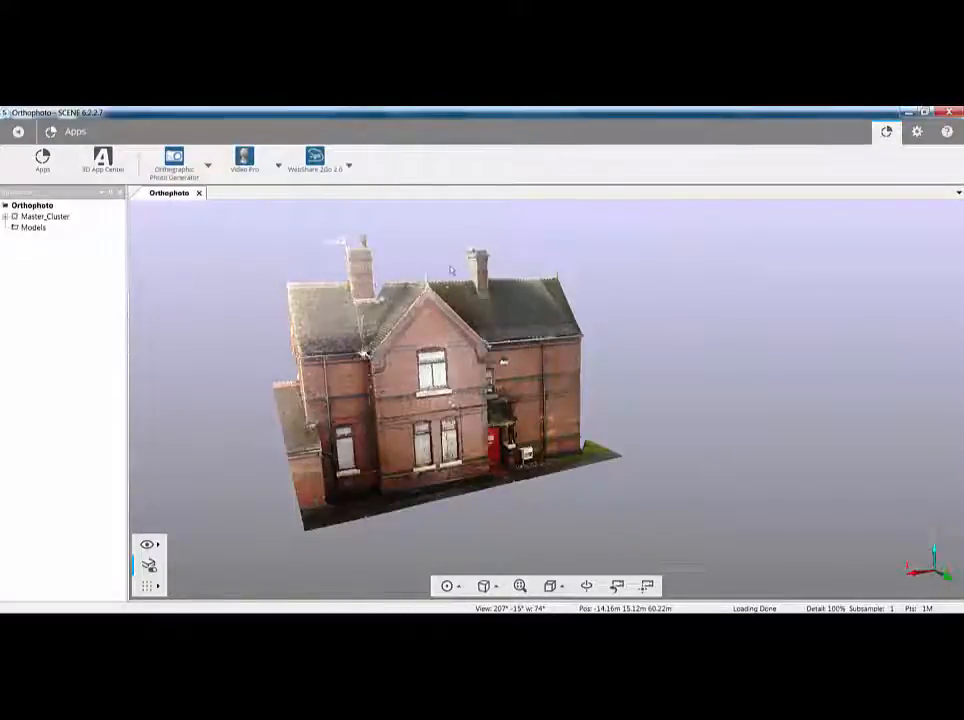
- Switch to the classic SCENE layout and review the installed Apps dialog from the toolbar
left_click(916, 132)
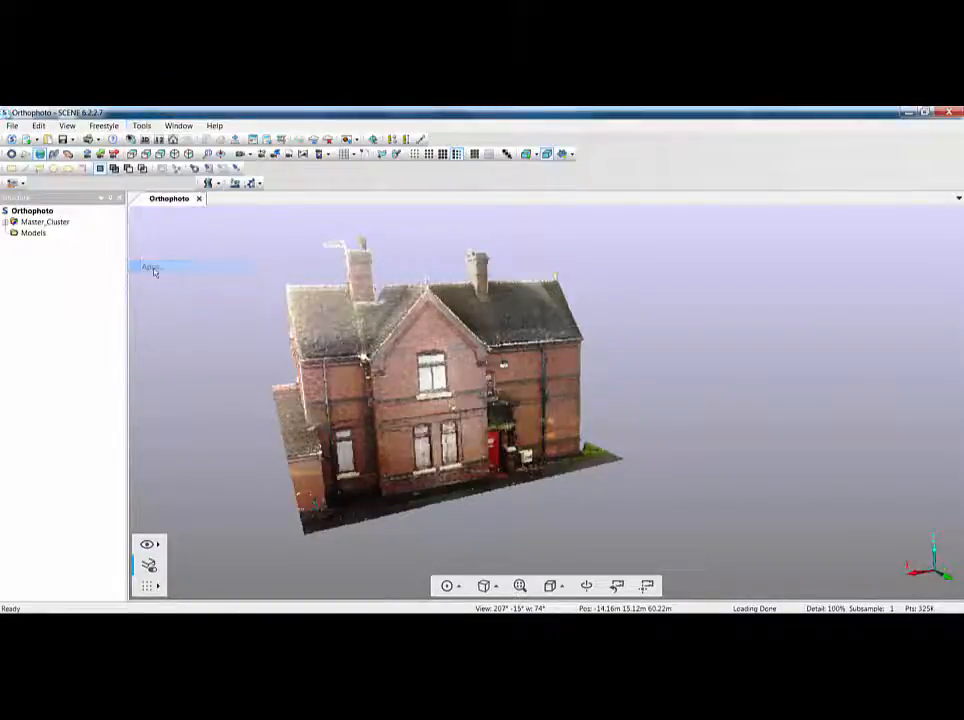
left_click(150, 266)
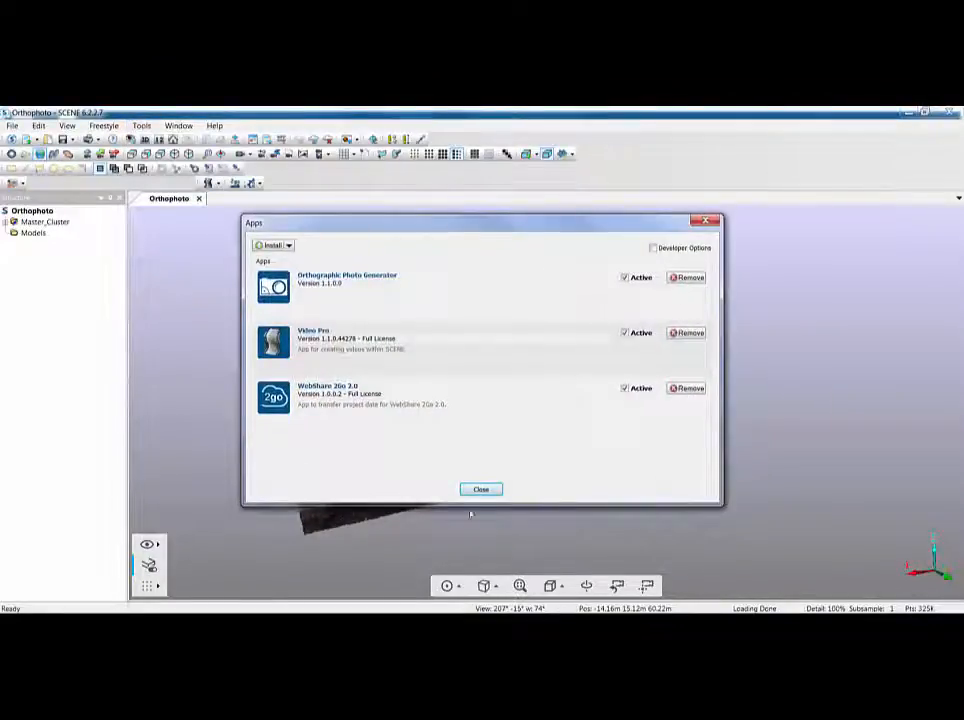
left_click(480, 488)
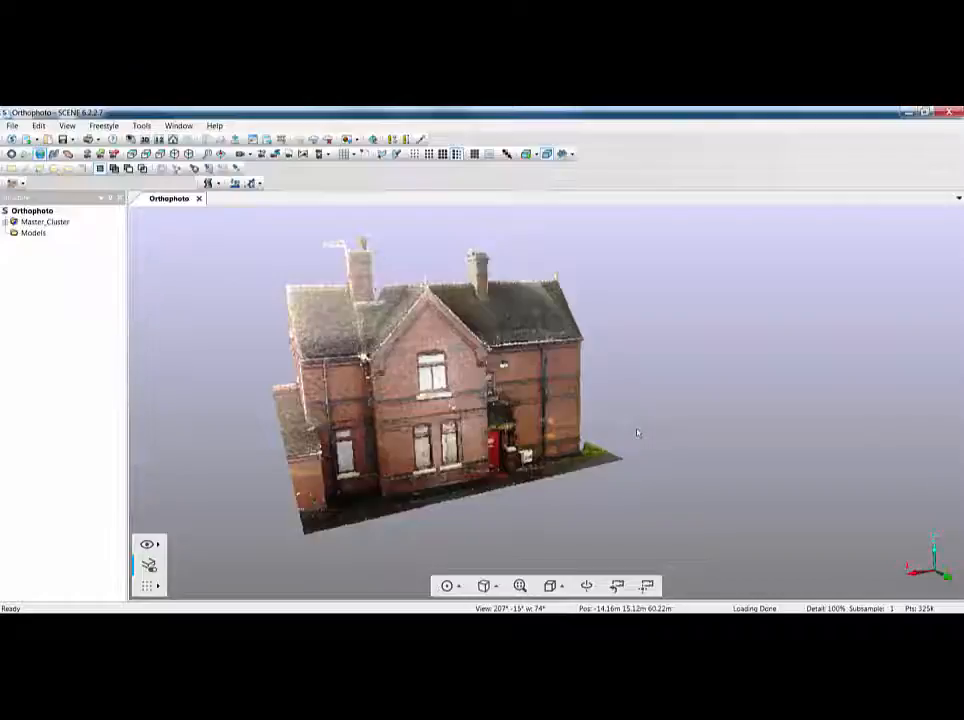
mouse_move(642, 412)
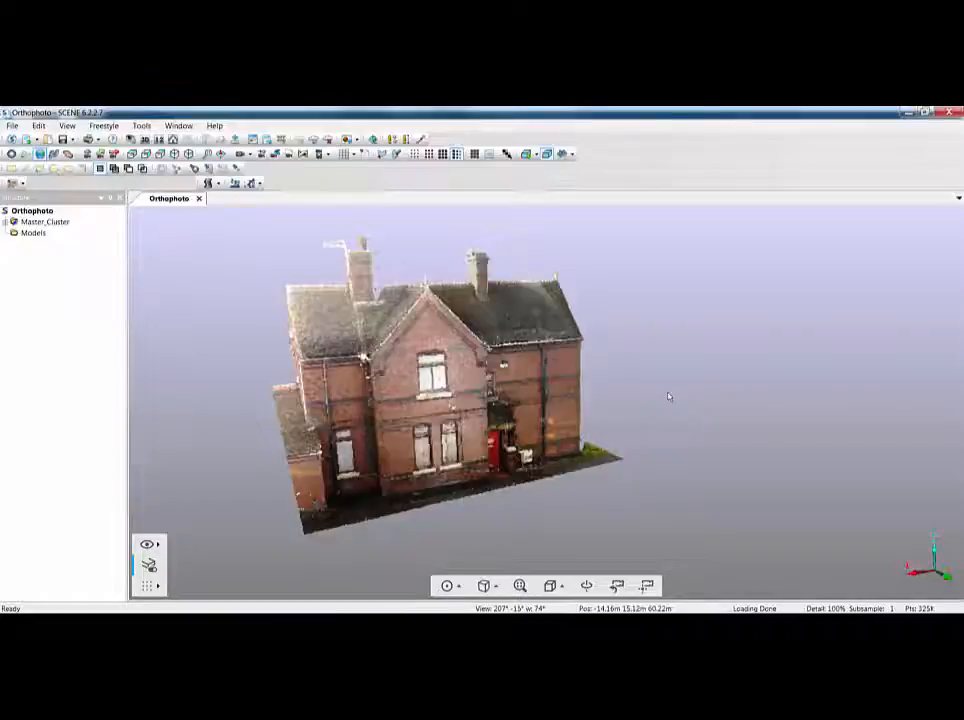
mouse_move(300, 152)
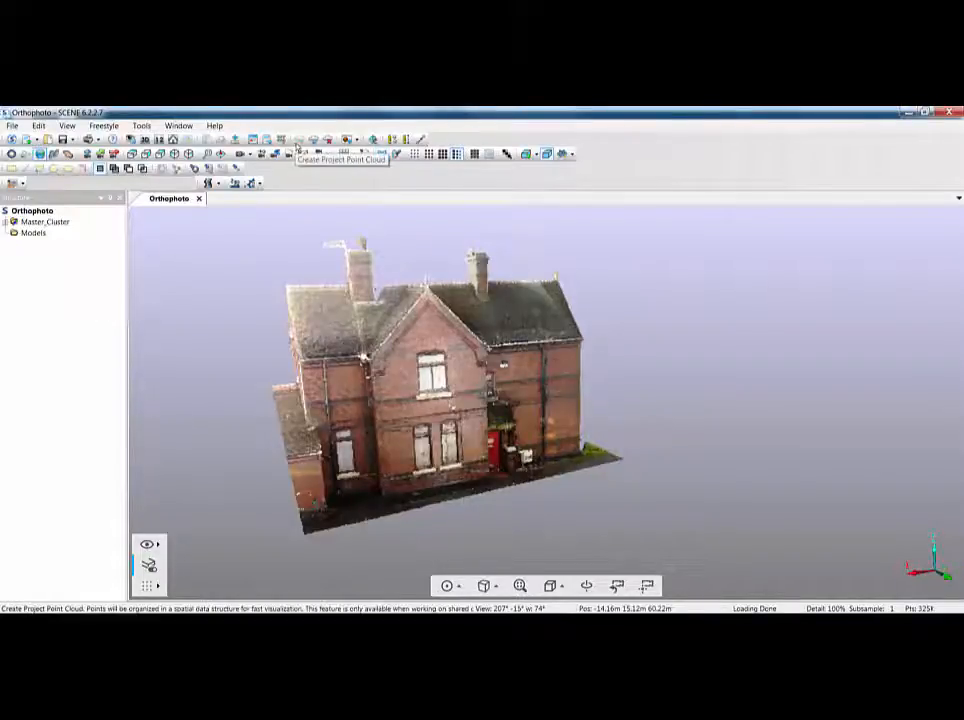
mouse_move(312, 140)
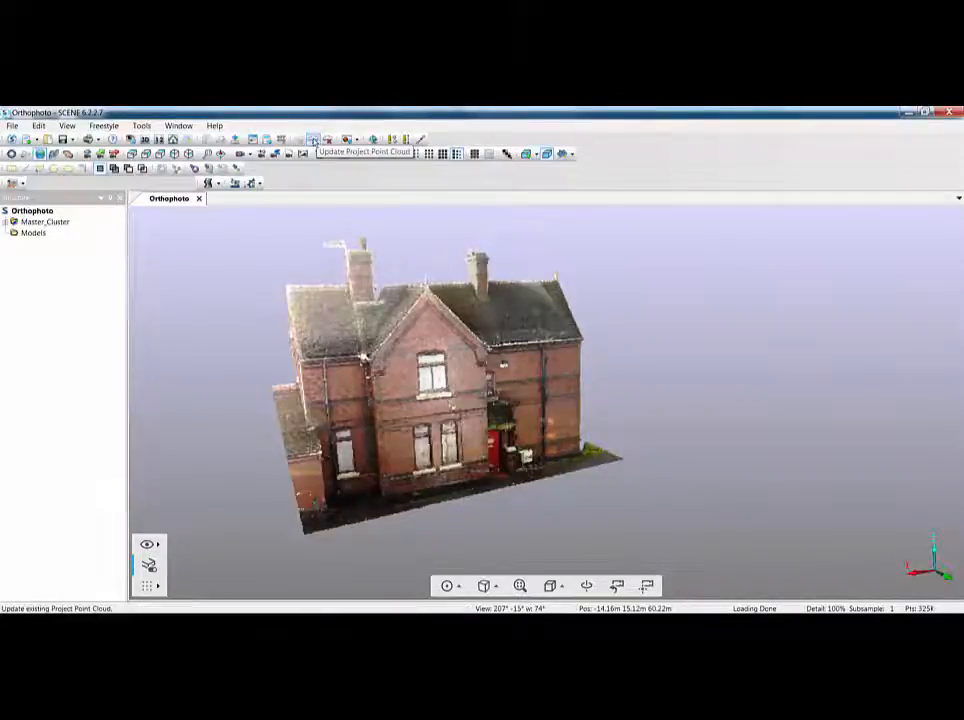
- Start Update existing Project Point Cloud to bring up its settings dialog
left_click(312, 140)
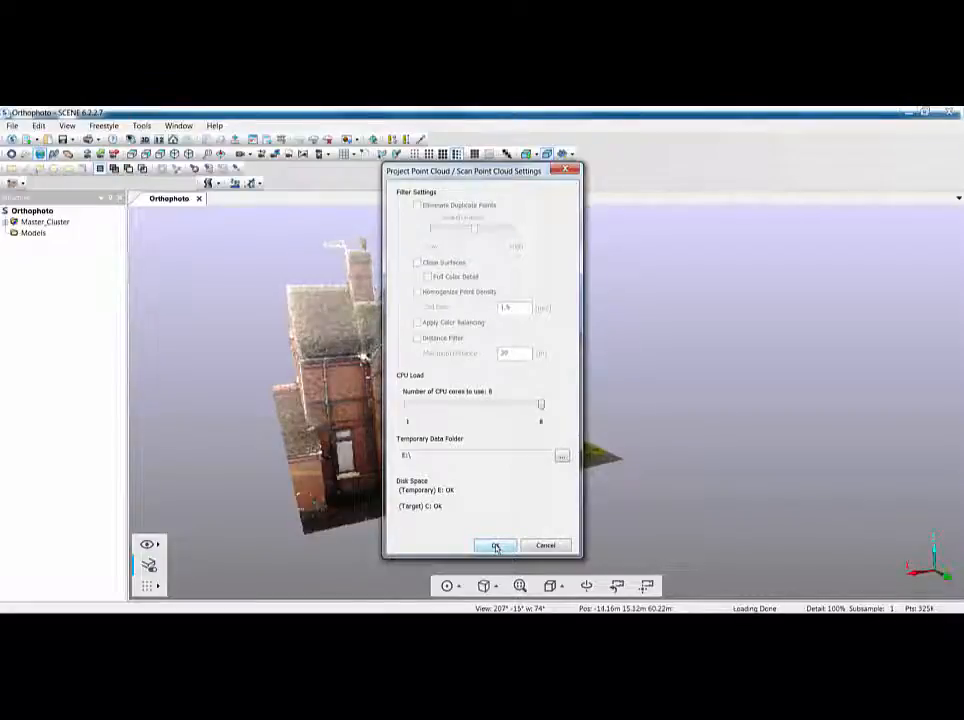
- Confirm the point cloud update, face the house front and set Scan Points to Fixed point size
left_click(496, 544)
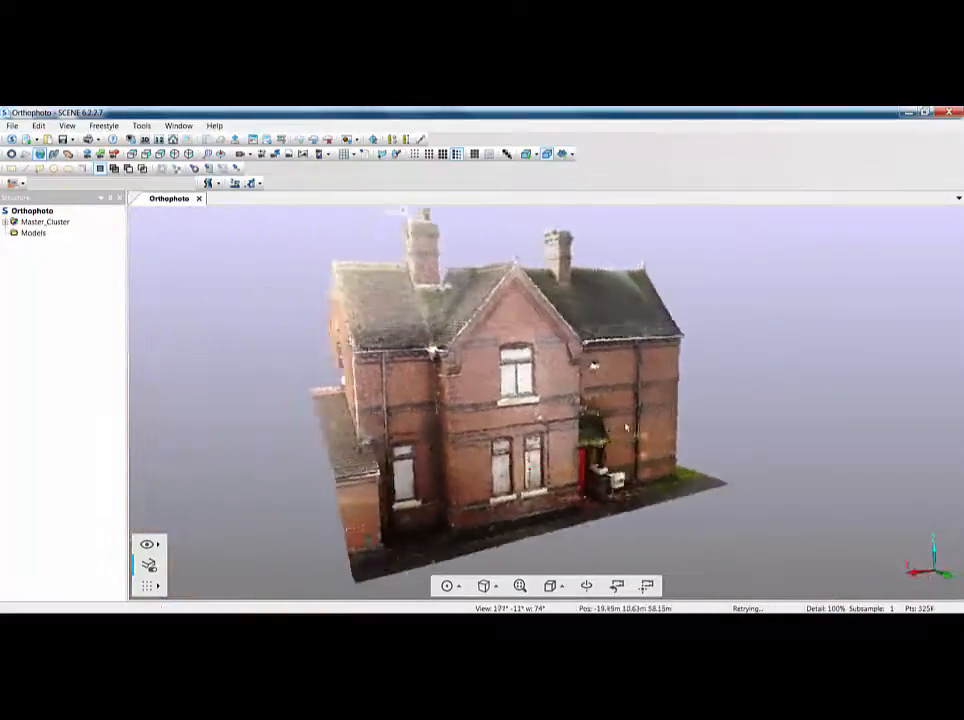
left_click_drag(500, 400, 676, 420)
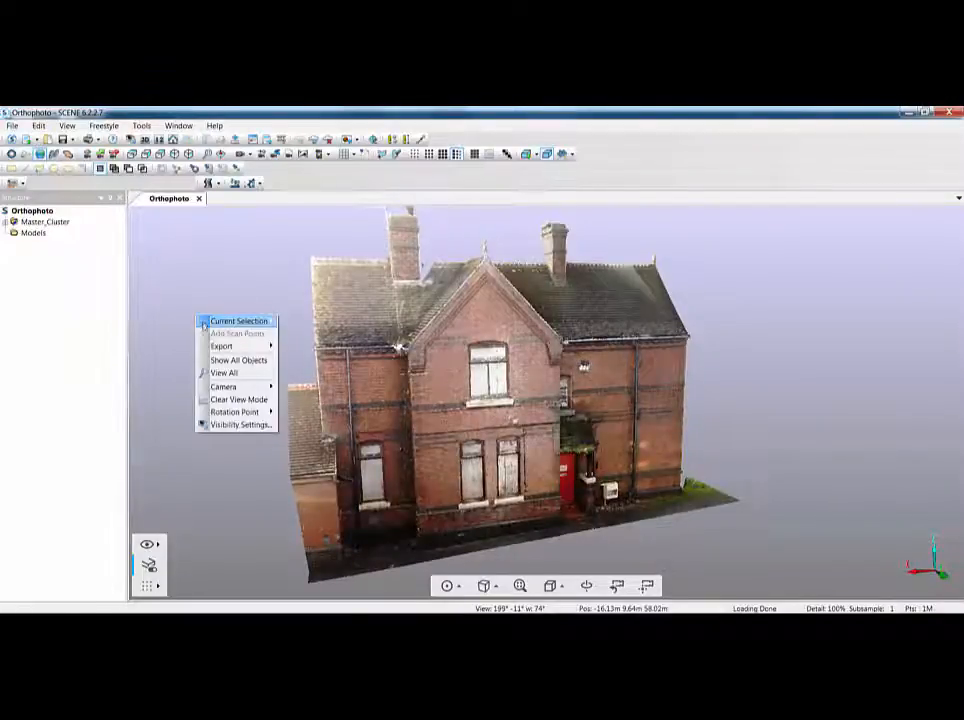
left_click(240, 424)
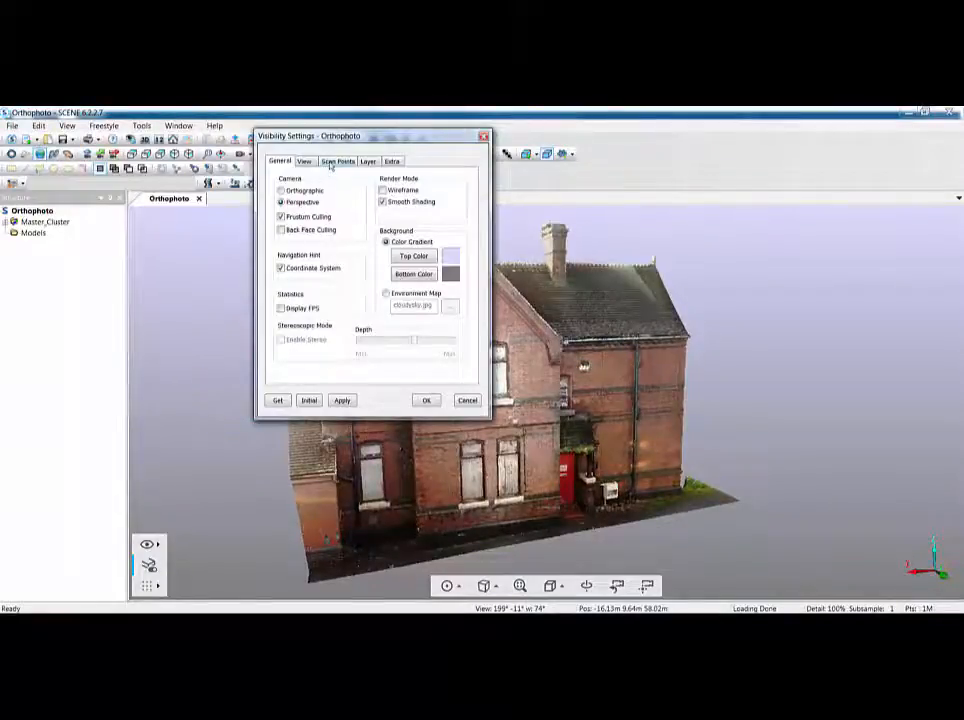
left_click(338, 160)
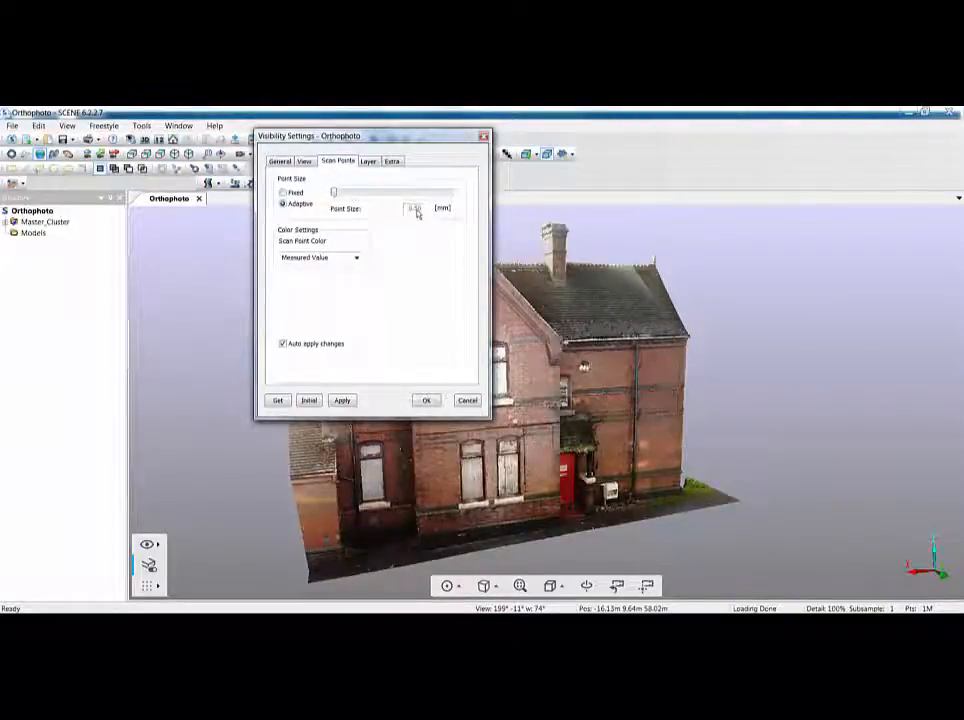
left_click(284, 192)
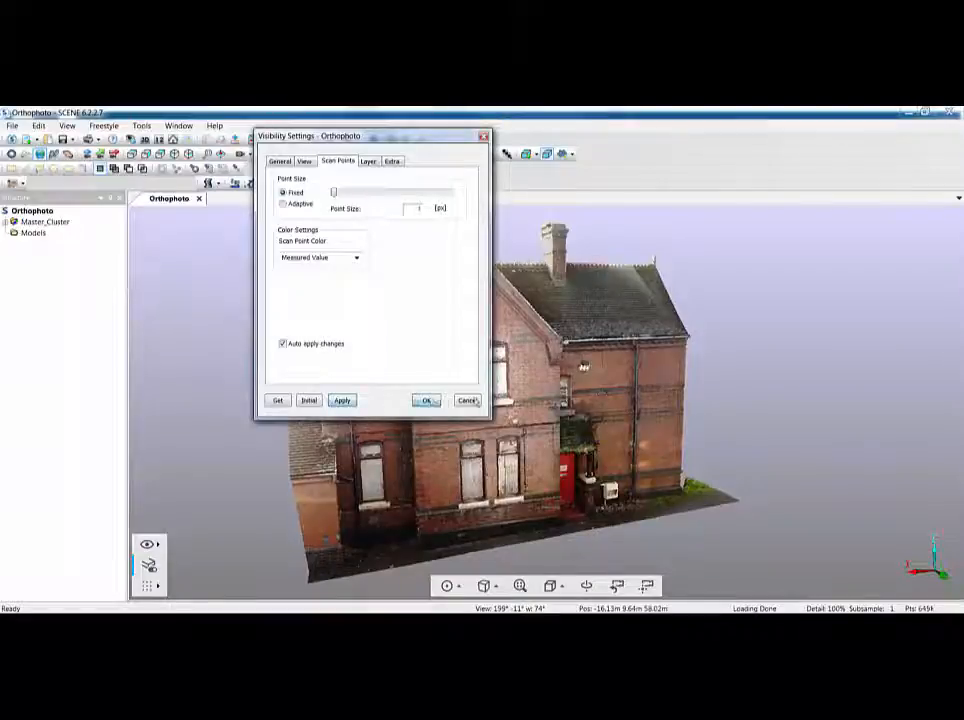
left_click(424, 400)
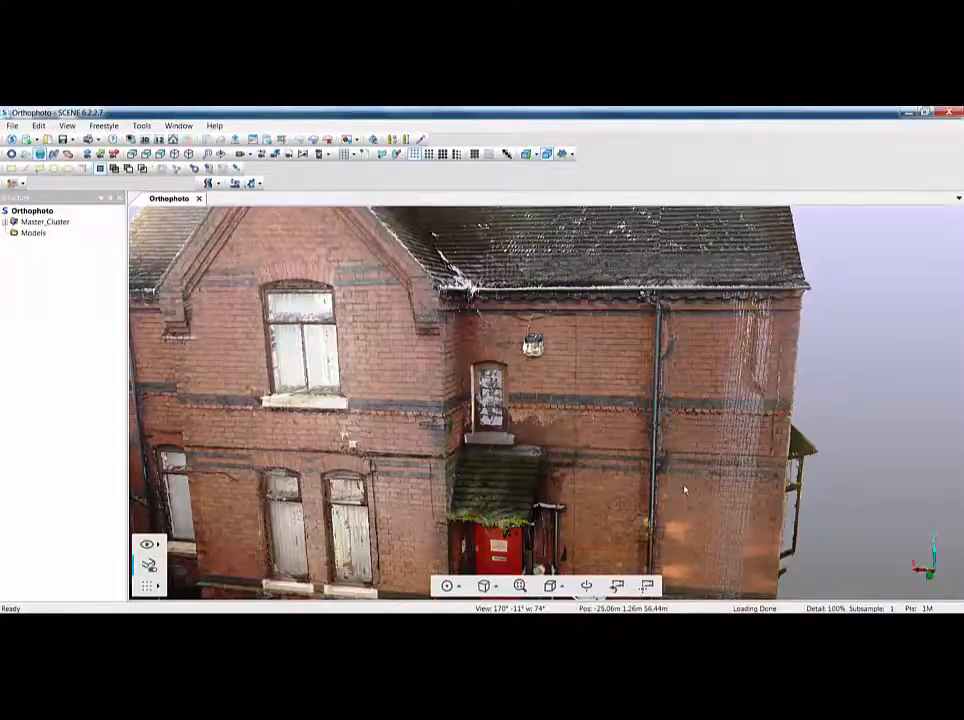
- Toggle supersampling mode on and off for the house front view
left_click(508, 152)
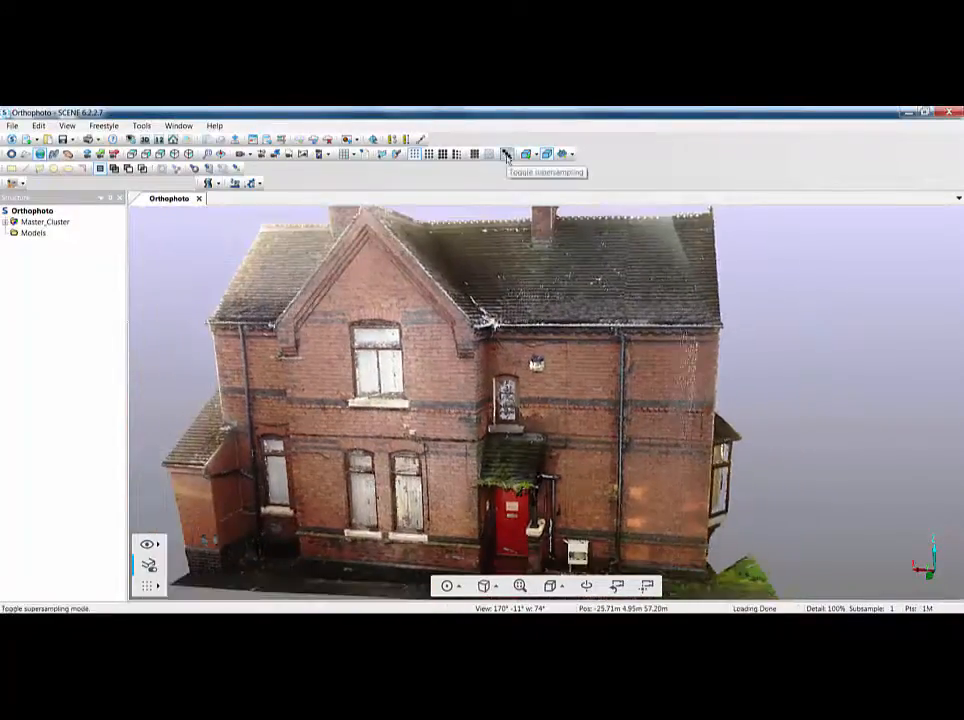
left_click(506, 152)
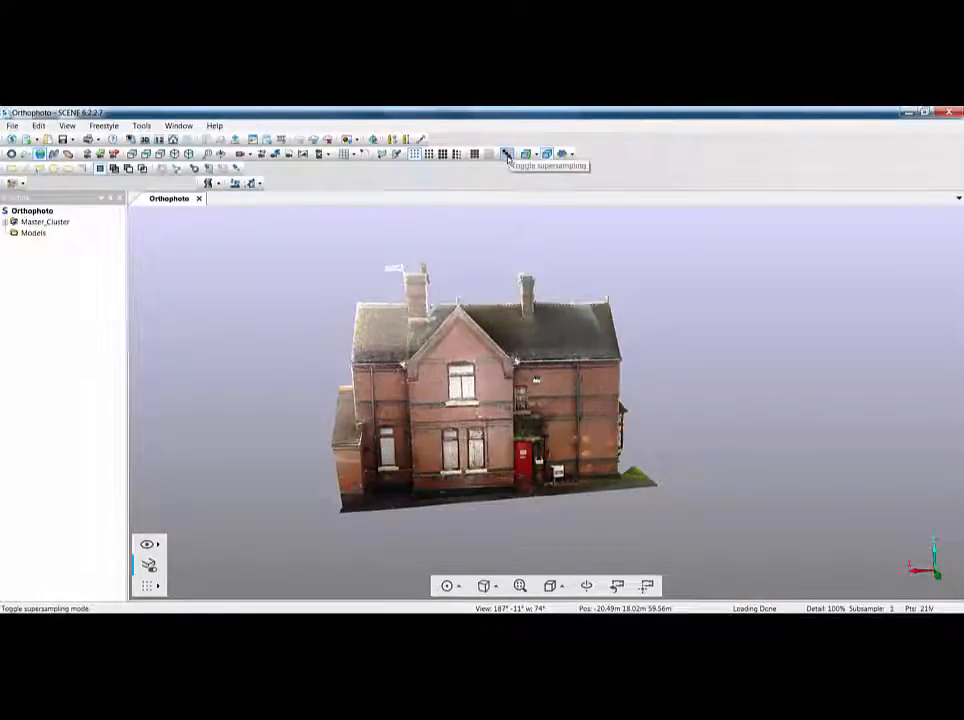
left_click(508, 154)
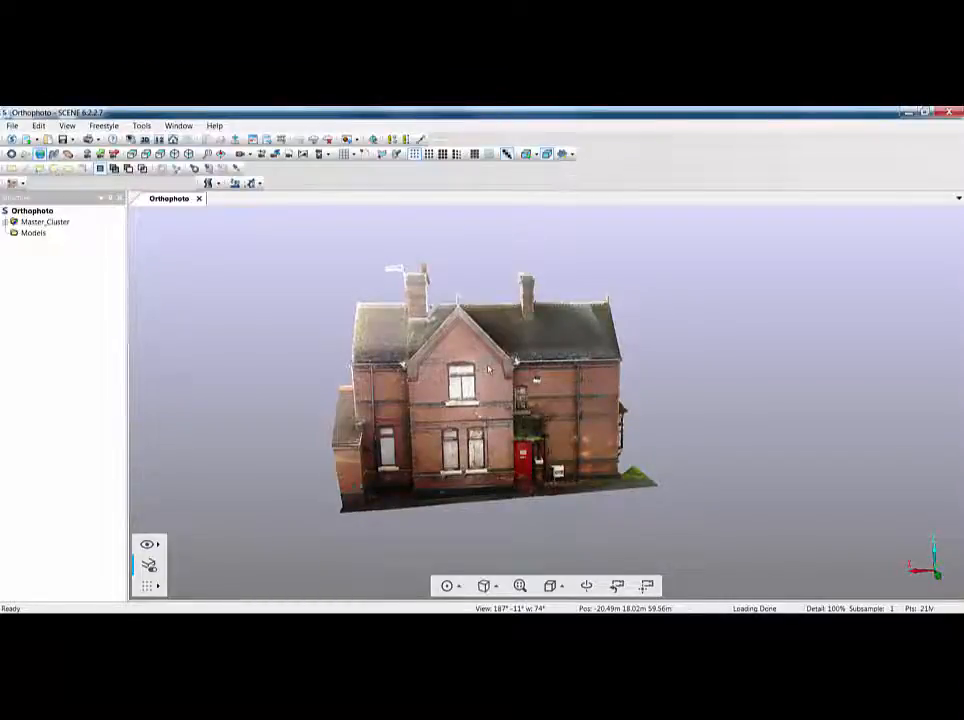
mouse_move(508, 154)
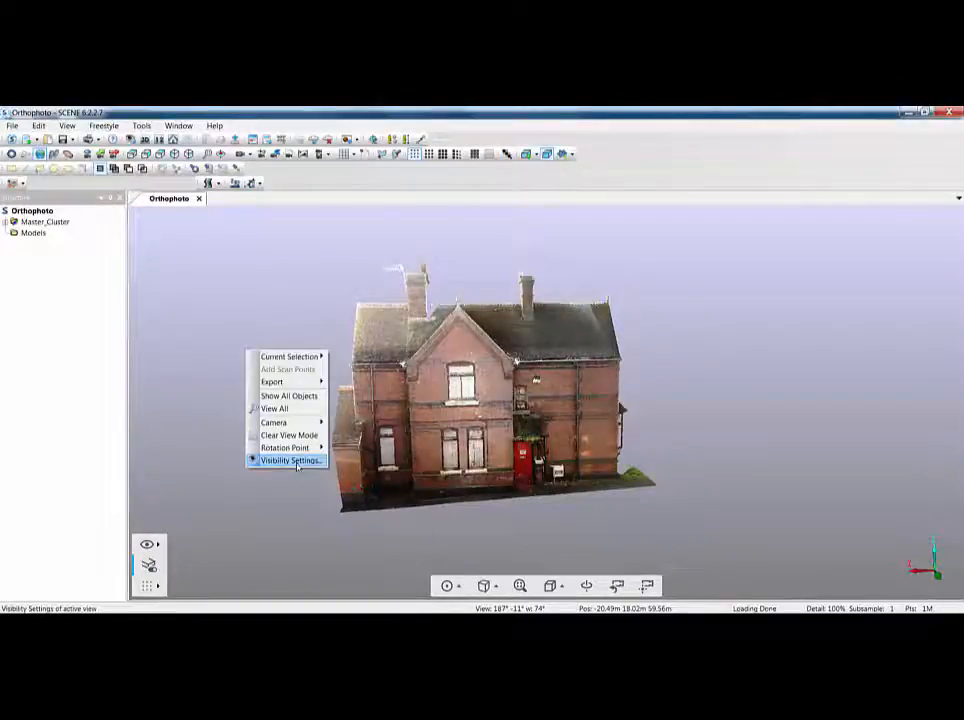
left_click(290, 460)
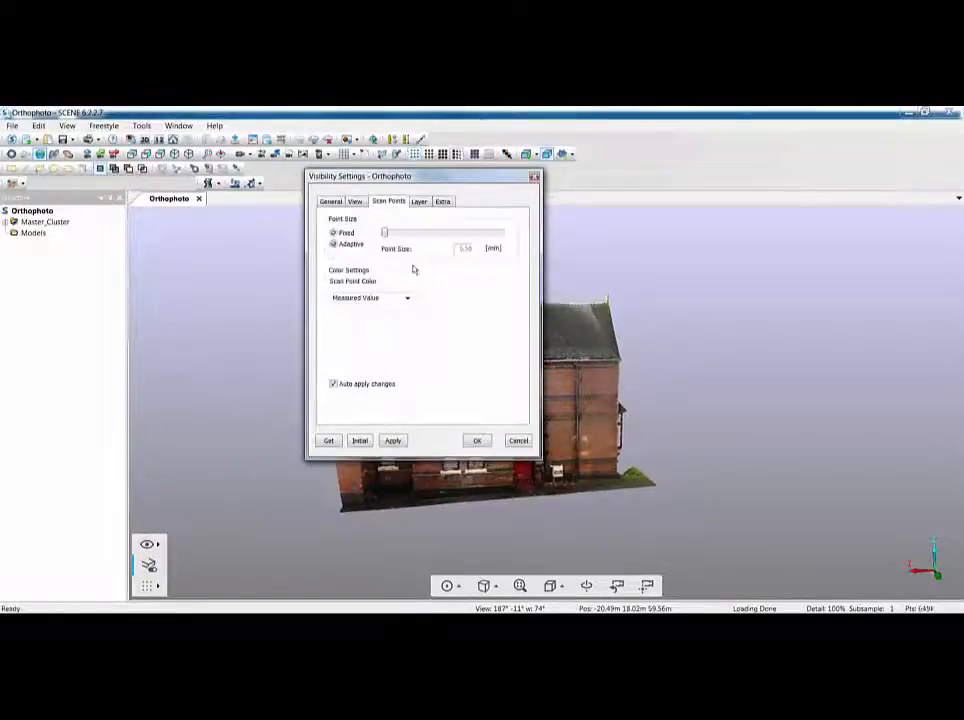
left_click(356, 200)
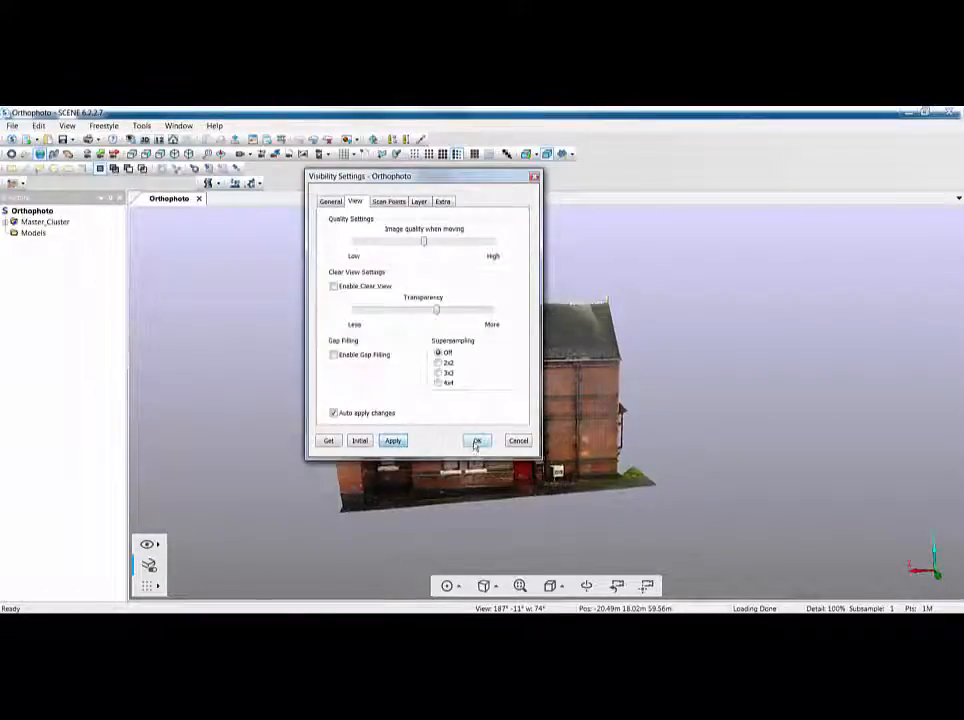
left_click(476, 442)
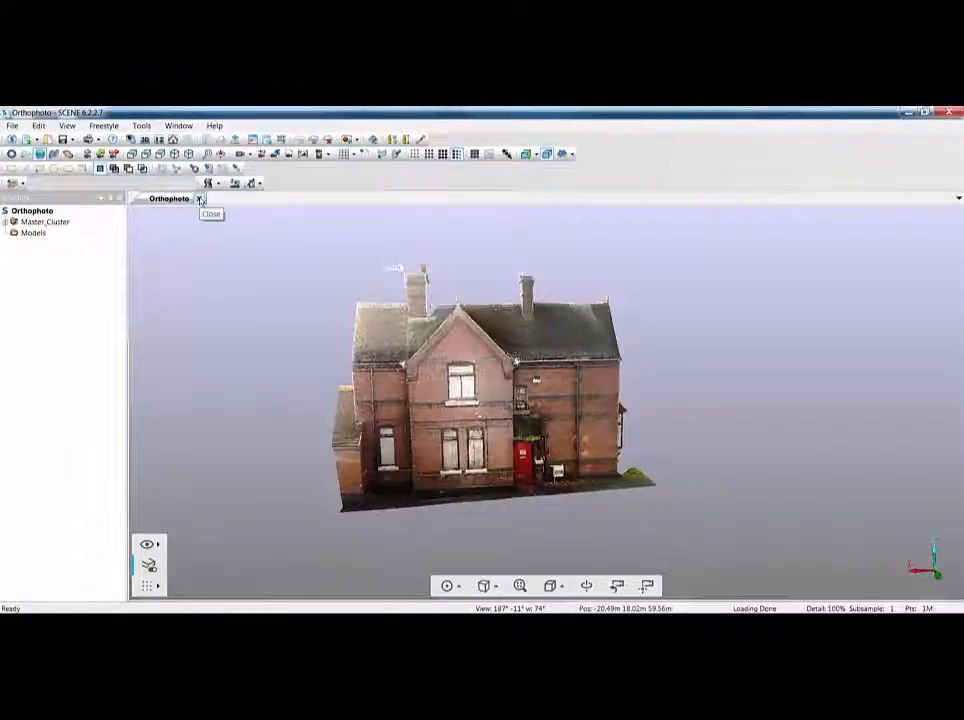
right_click(44, 192)
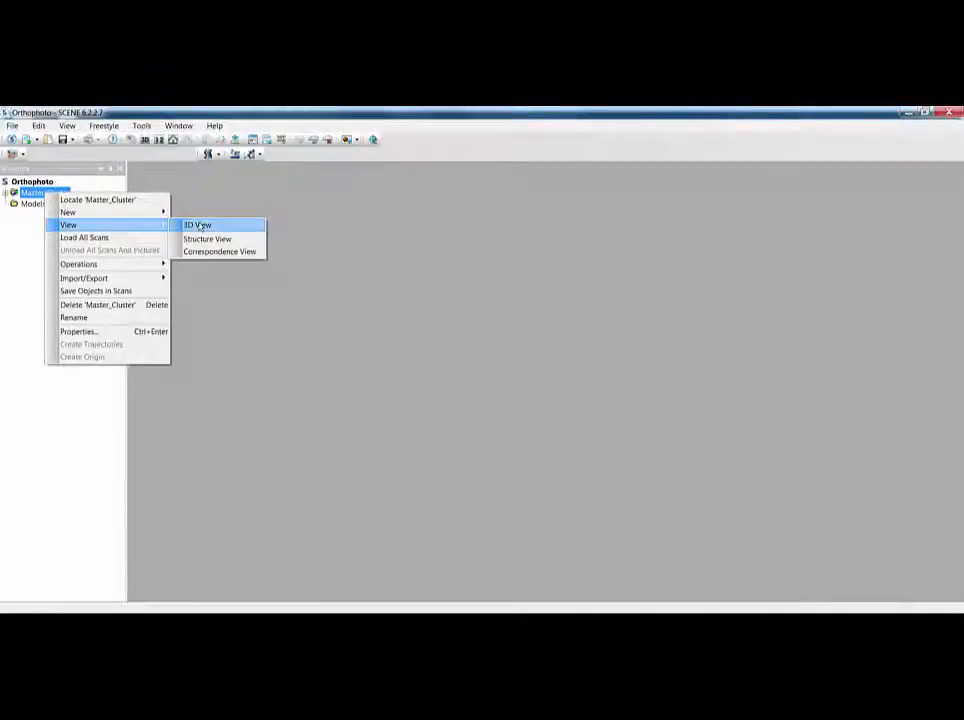
mouse_move(68, 212)
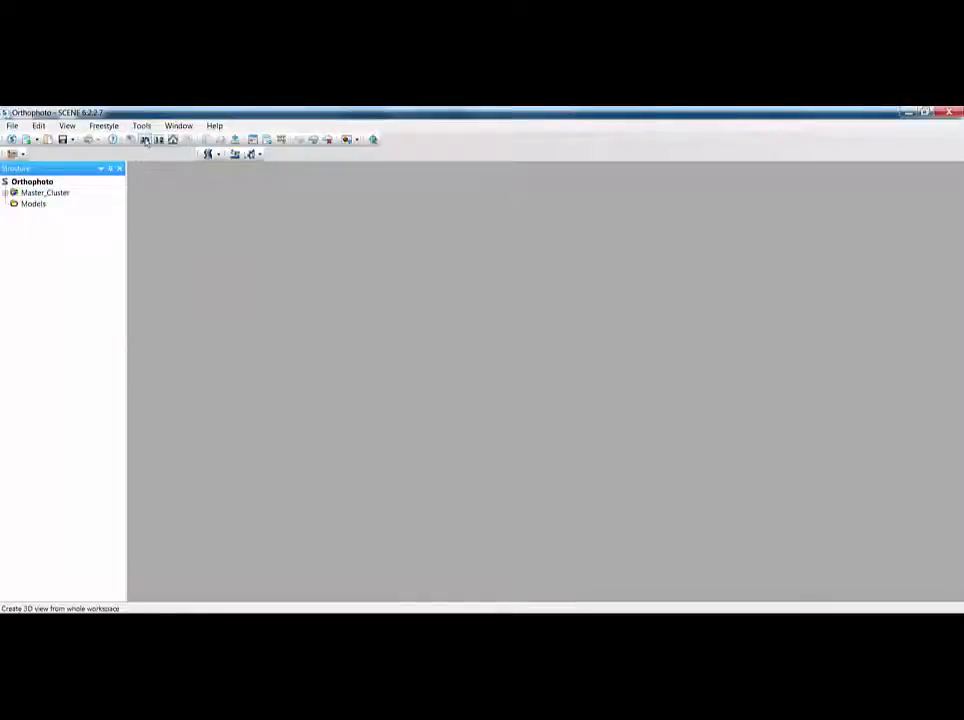
mouse_move(144, 140)
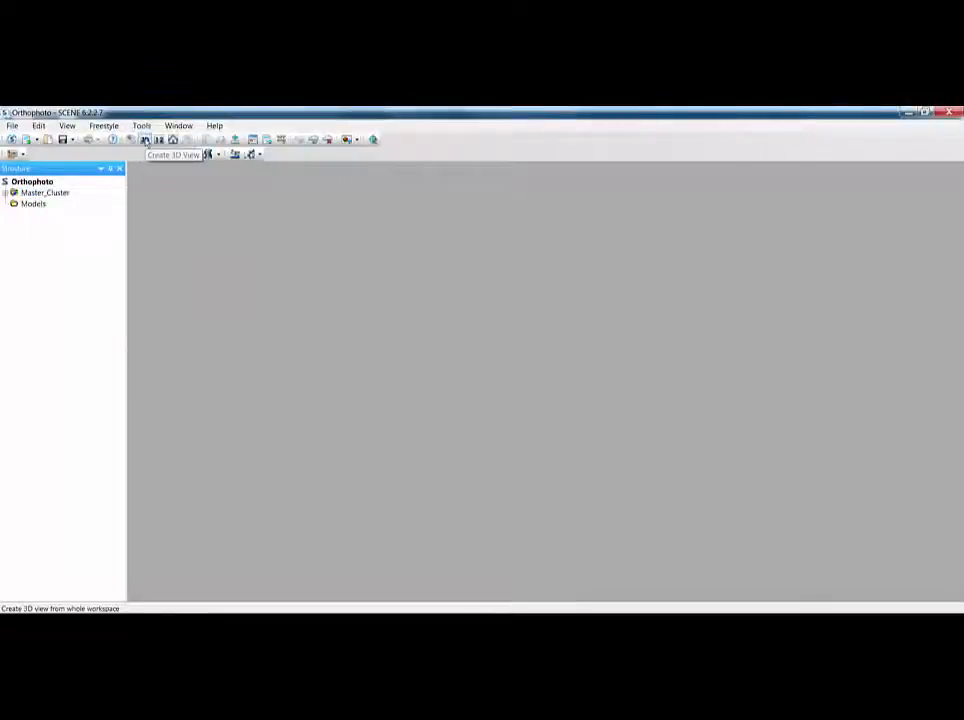
- Create a new 3D view of the whole project workspace
left_click(146, 140)
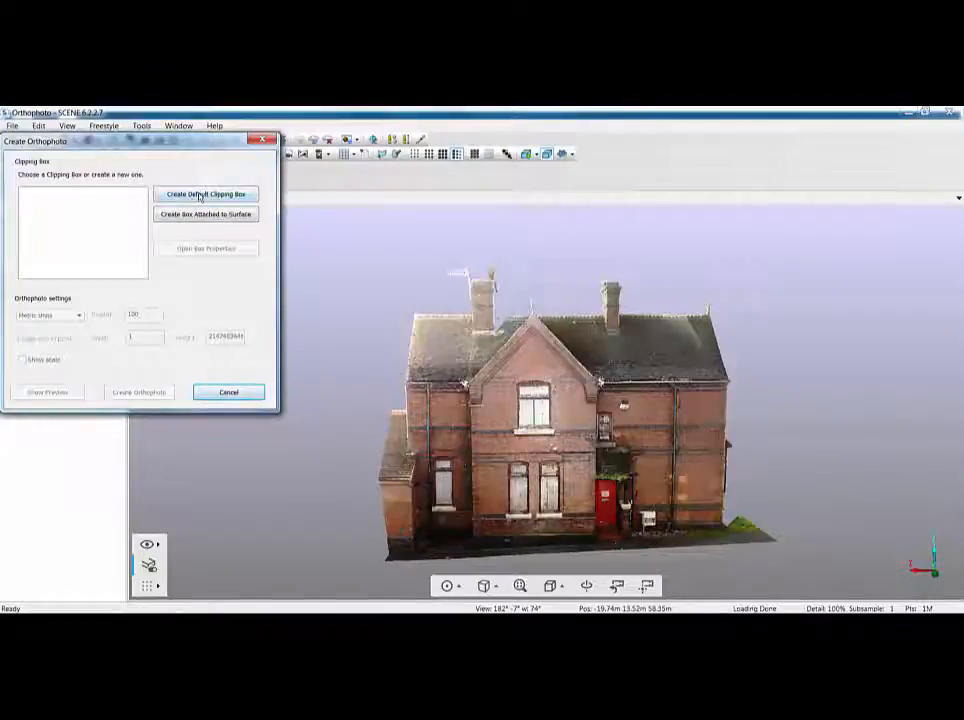
- Cancel the Create Orthophoto dialog to return to the house 3D view
left_click(206, 194)
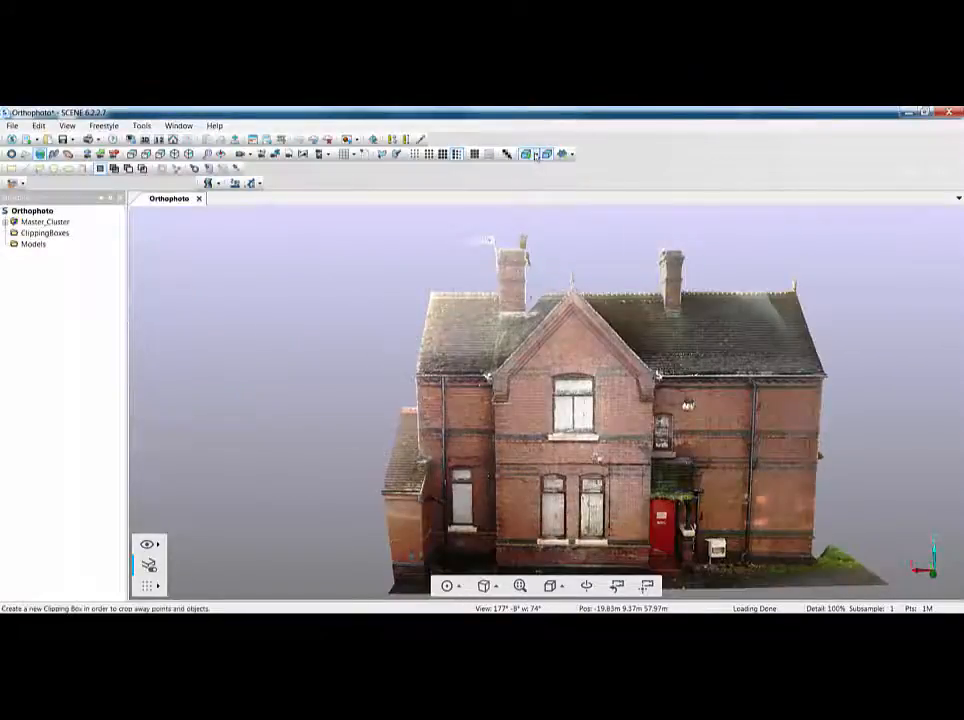
- Create a clipping box attached to the house's front wall surface
left_click(536, 152)
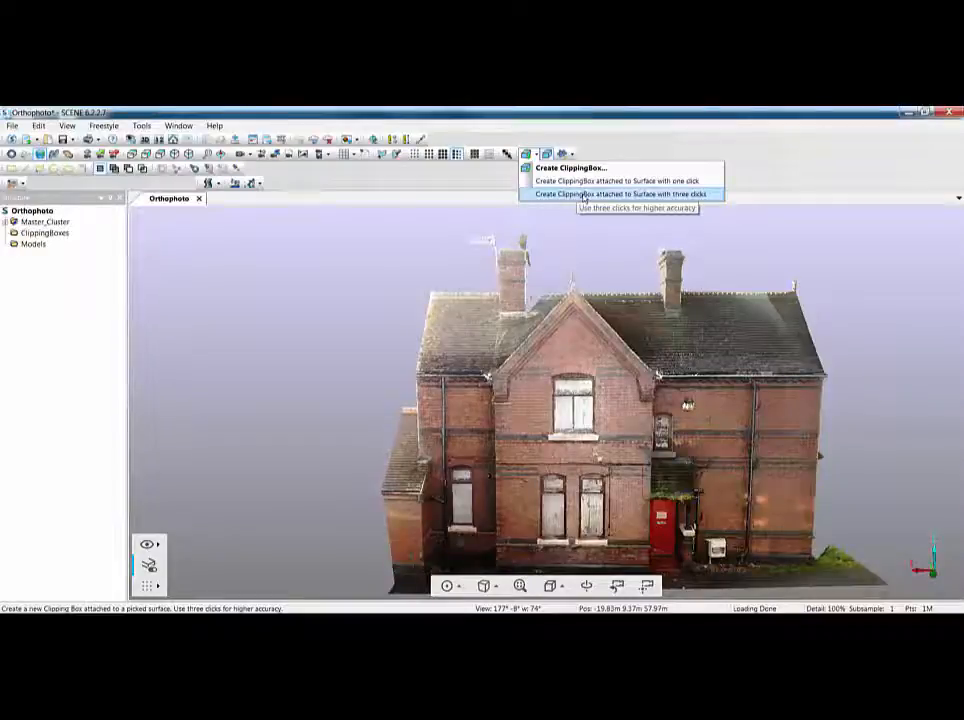
left_click(620, 180)
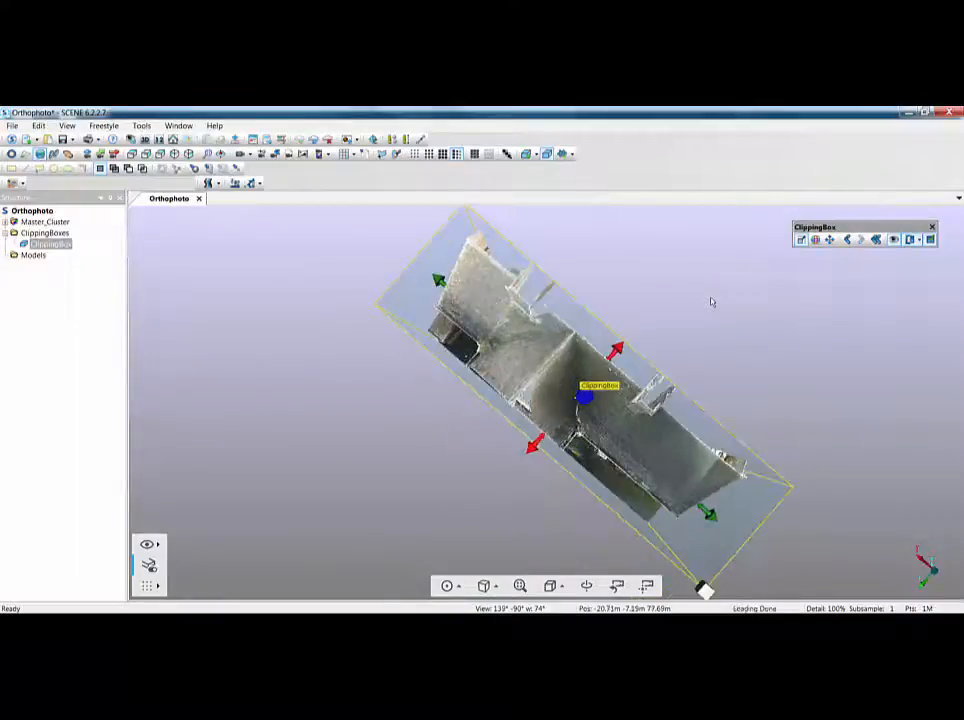
- Set the view direction to Front and bring up the view's Visibility Settings
left_click(552, 584)
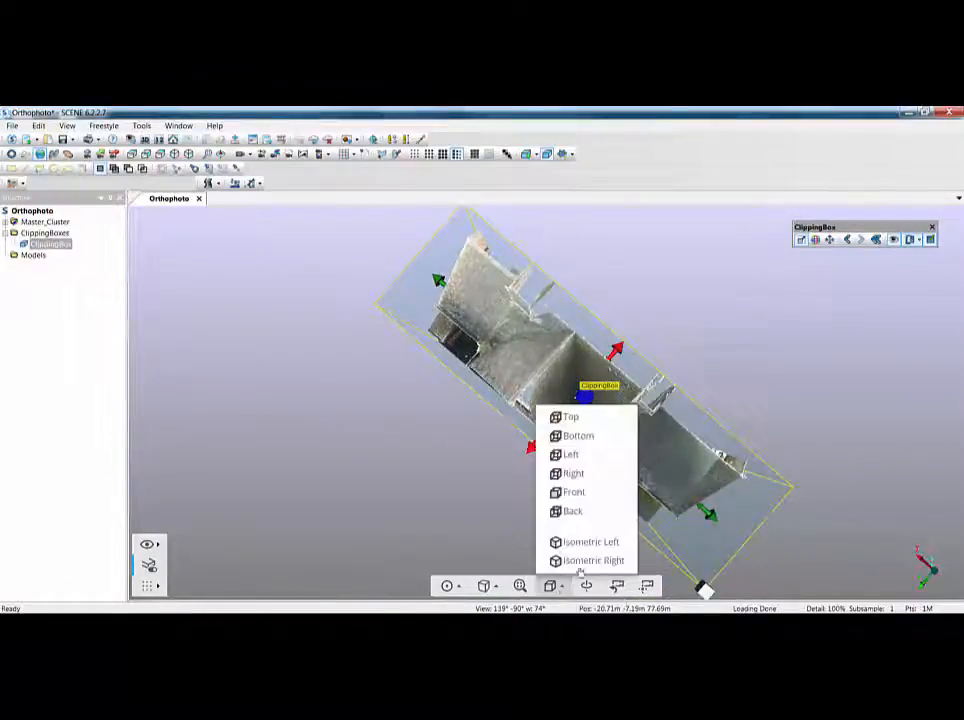
left_click(572, 492)
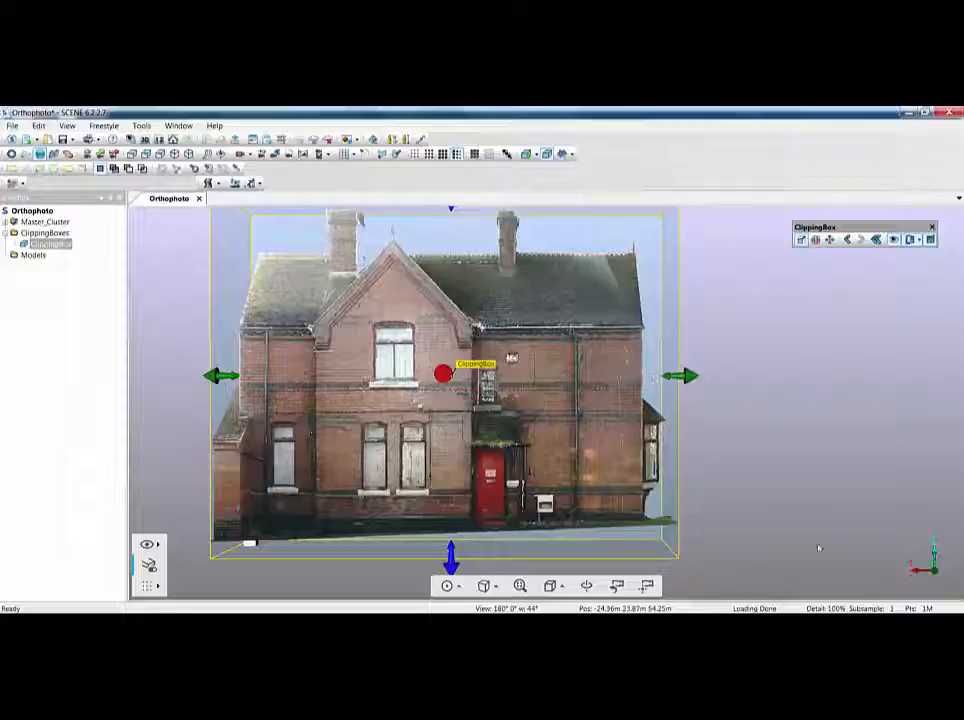
left_click(552, 584)
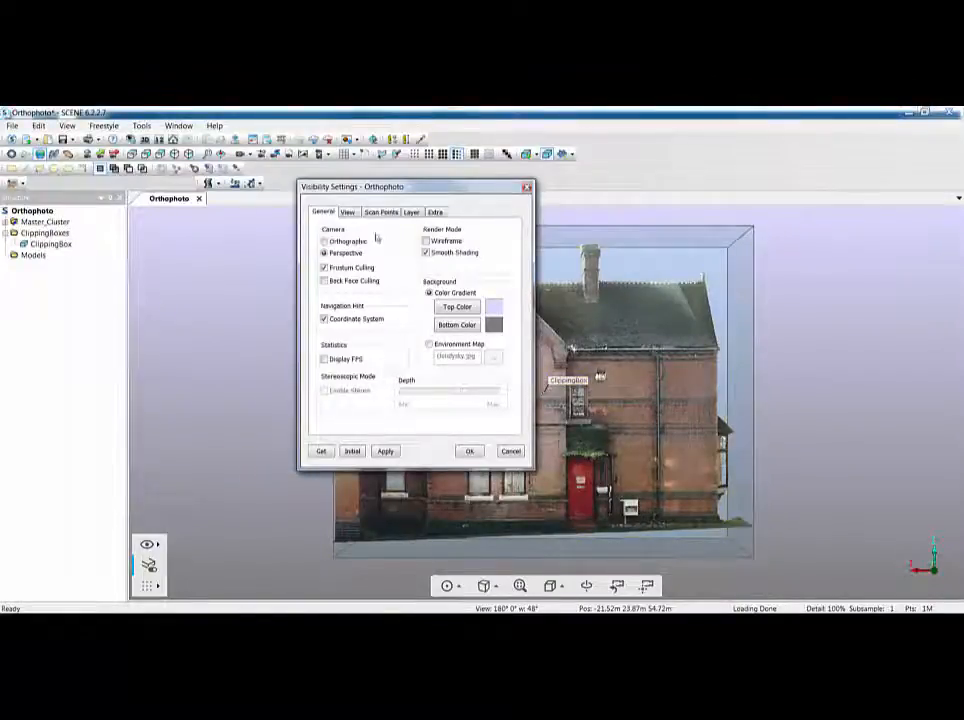
- Review View and Scan Points settings and set the scan point size to Adaptive
left_click(348, 212)
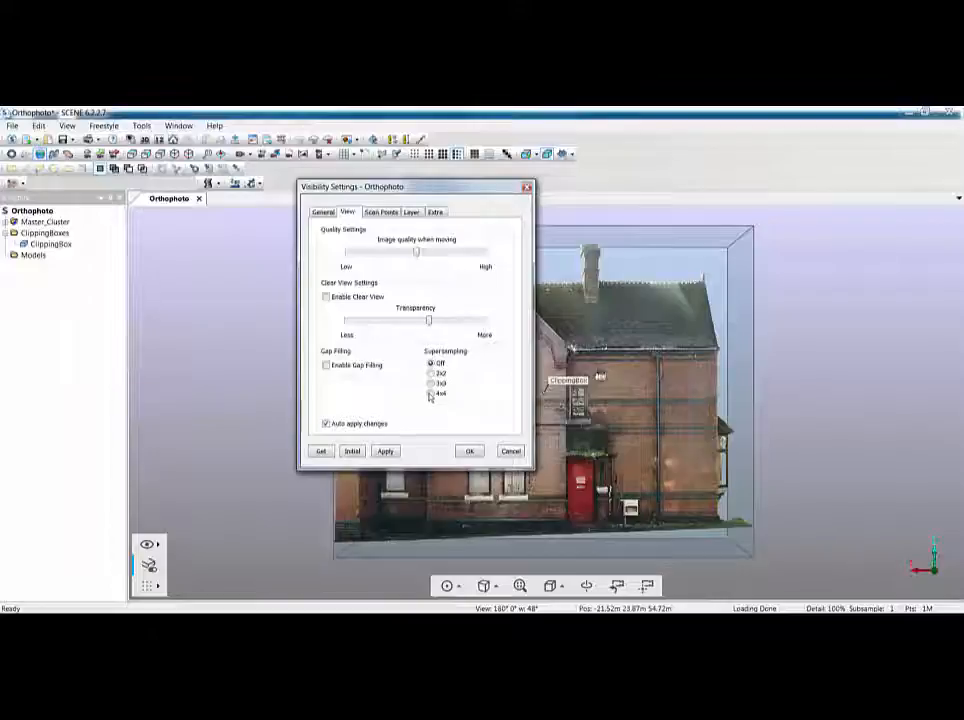
left_click(380, 212)
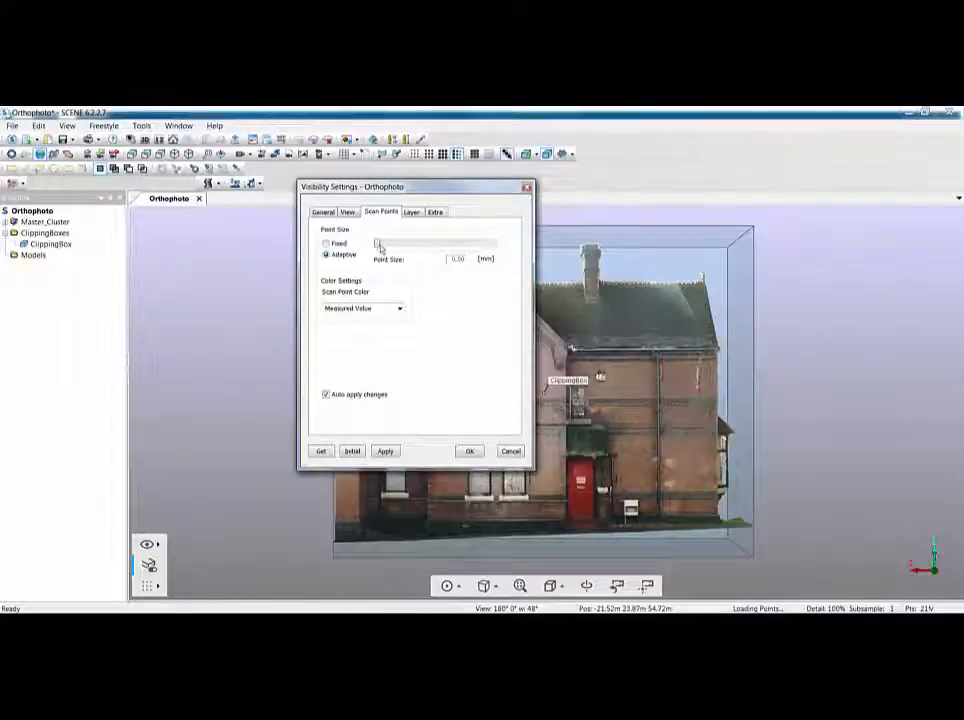
left_click_drag(380, 244, 484, 244)
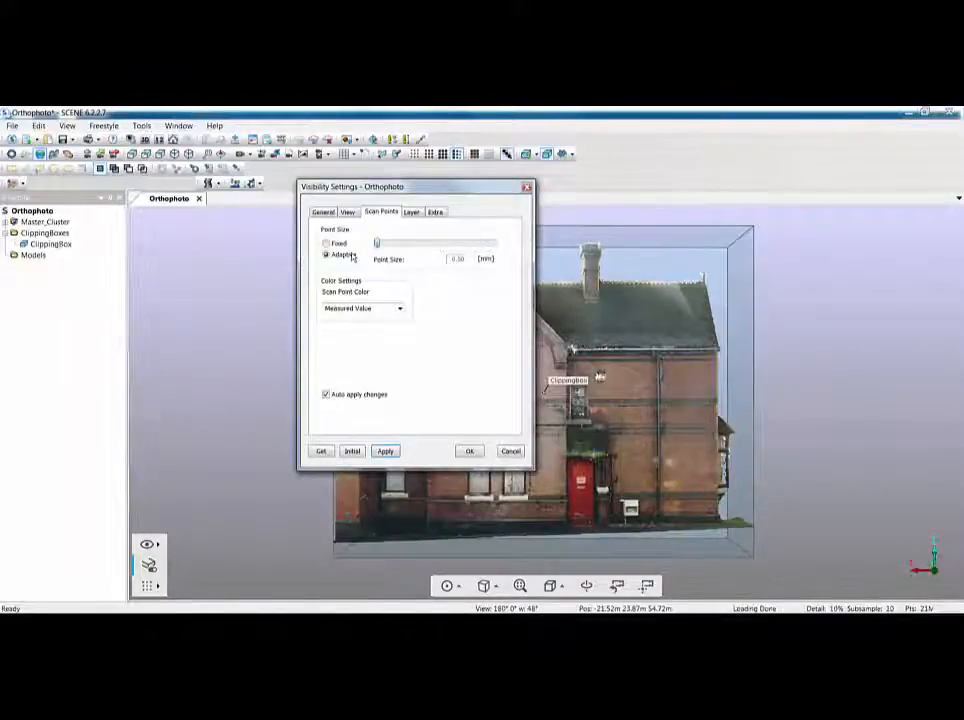
left_click(468, 452)
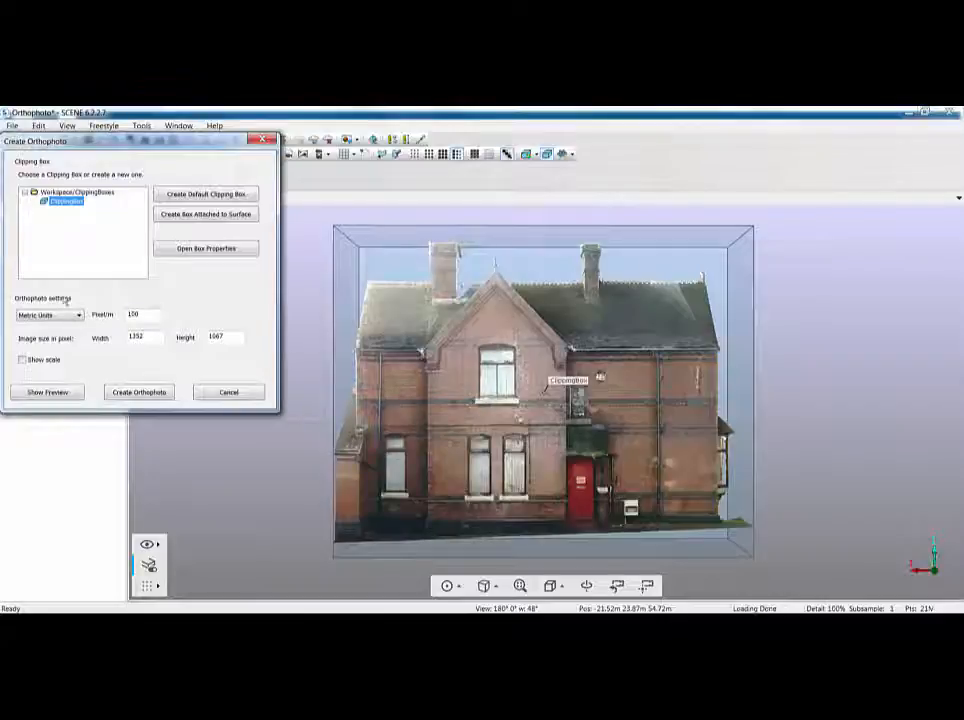
- Keep the Metric scale, enable Show scale, and create the orthophoto to reach Save As
left_click(76, 314)
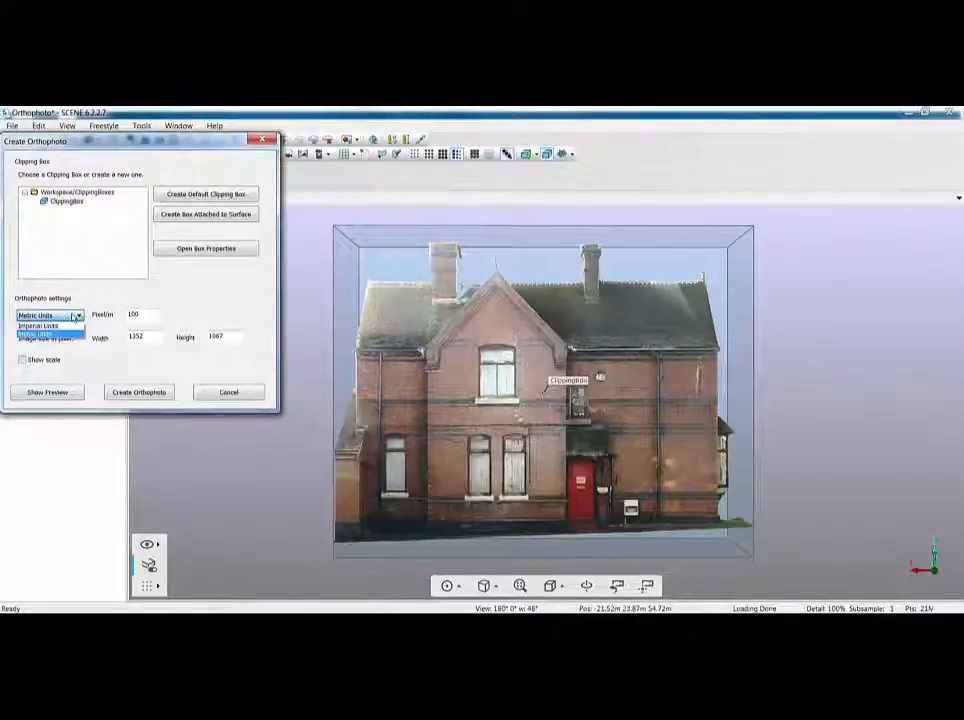
left_click(40, 324)
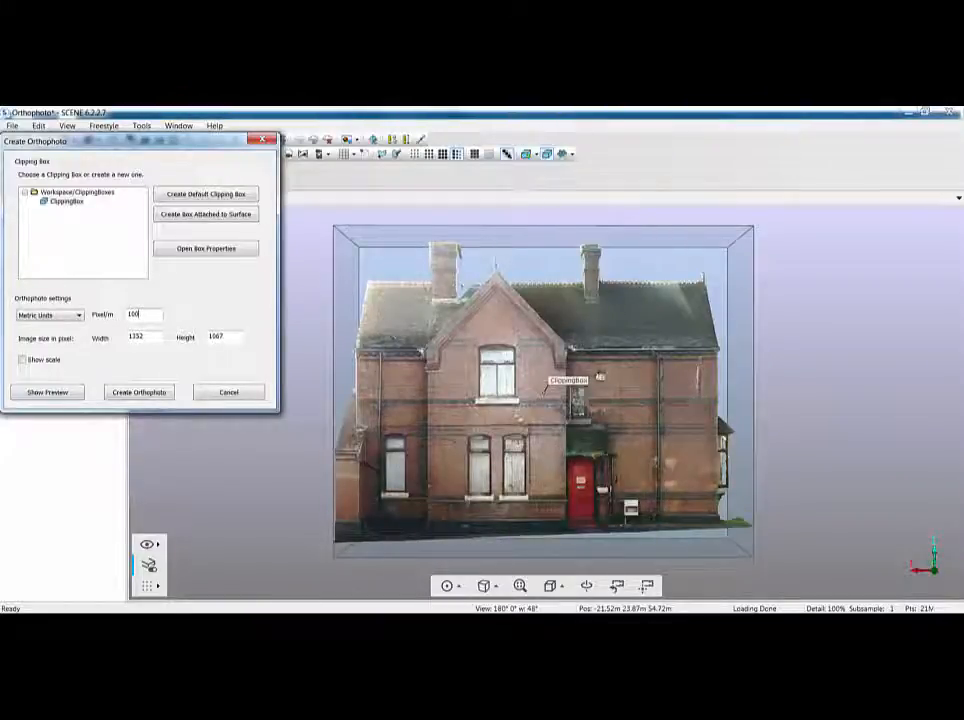
left_click(20, 360)
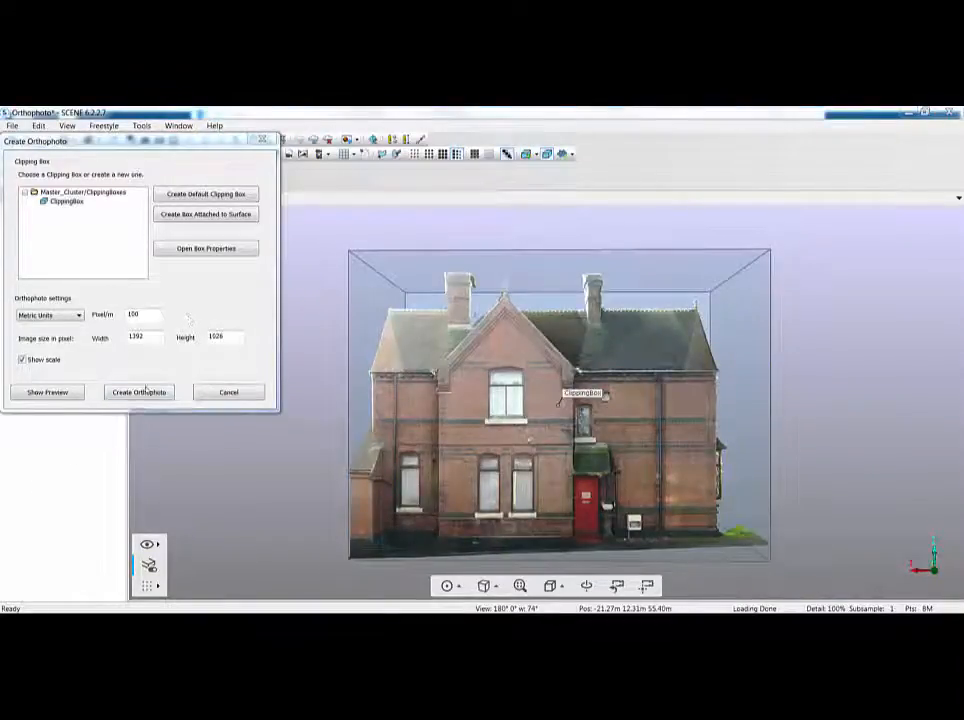
left_click(140, 392)
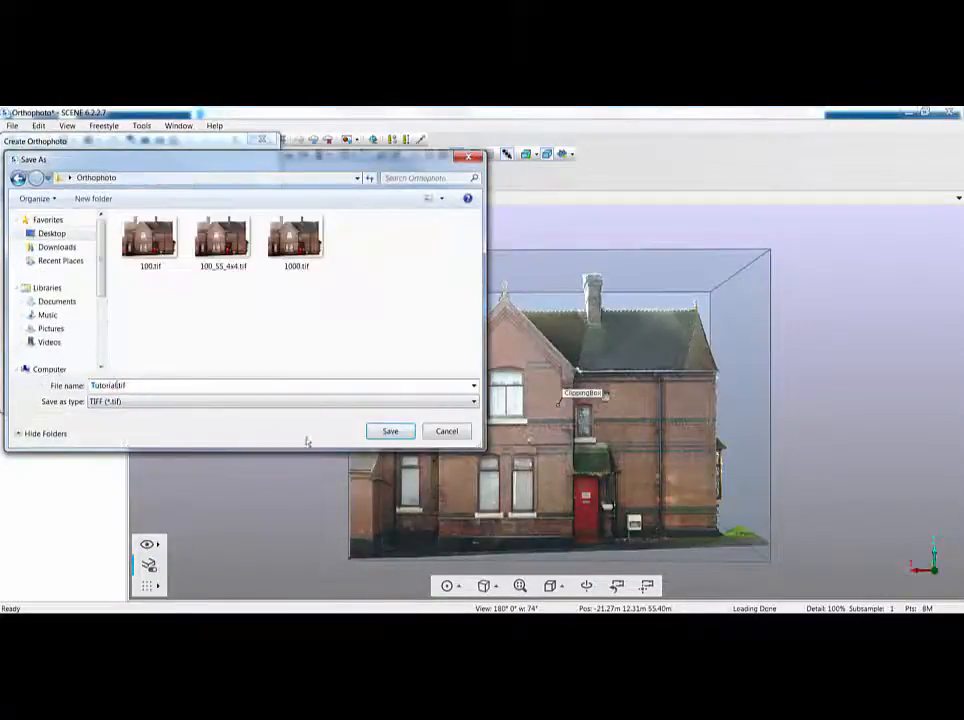
- Save the front-elevation orthophoto TIFF and acknowledge the 'Successfully created 1 orthophoto(s)' message
left_click(388, 432)
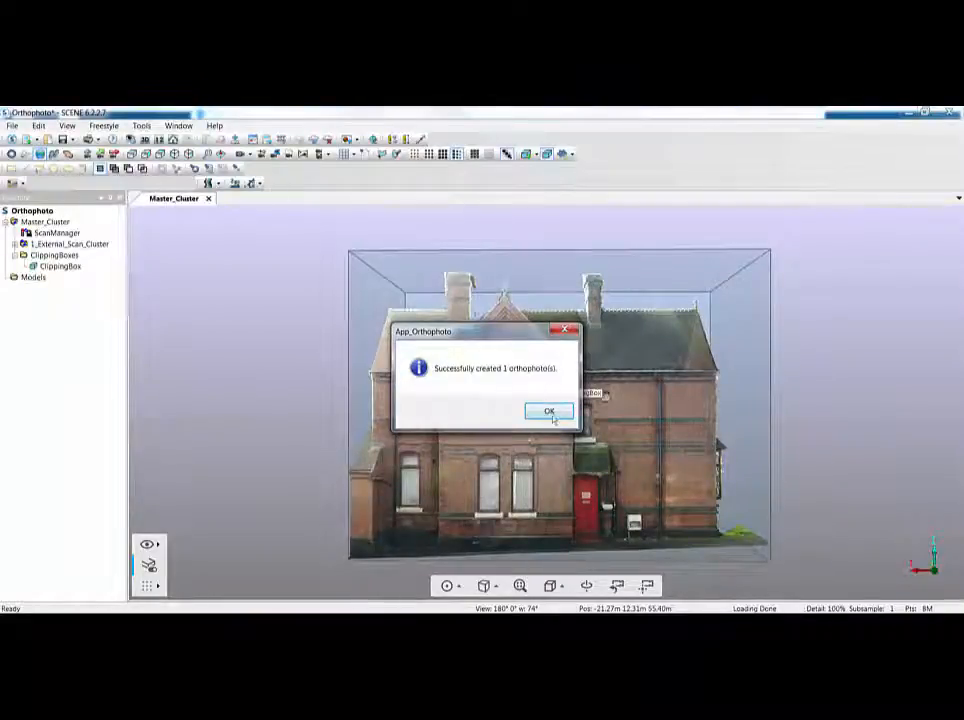
left_click(548, 412)
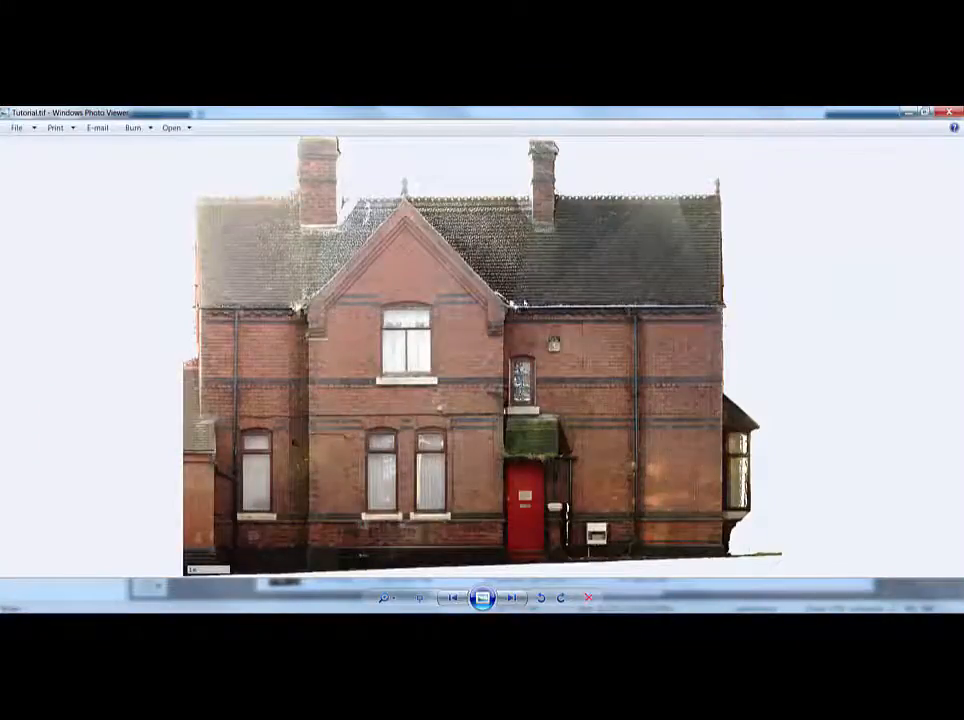
- Step through the other saved house-front orthophotos with the Next button
left_click(512, 596)
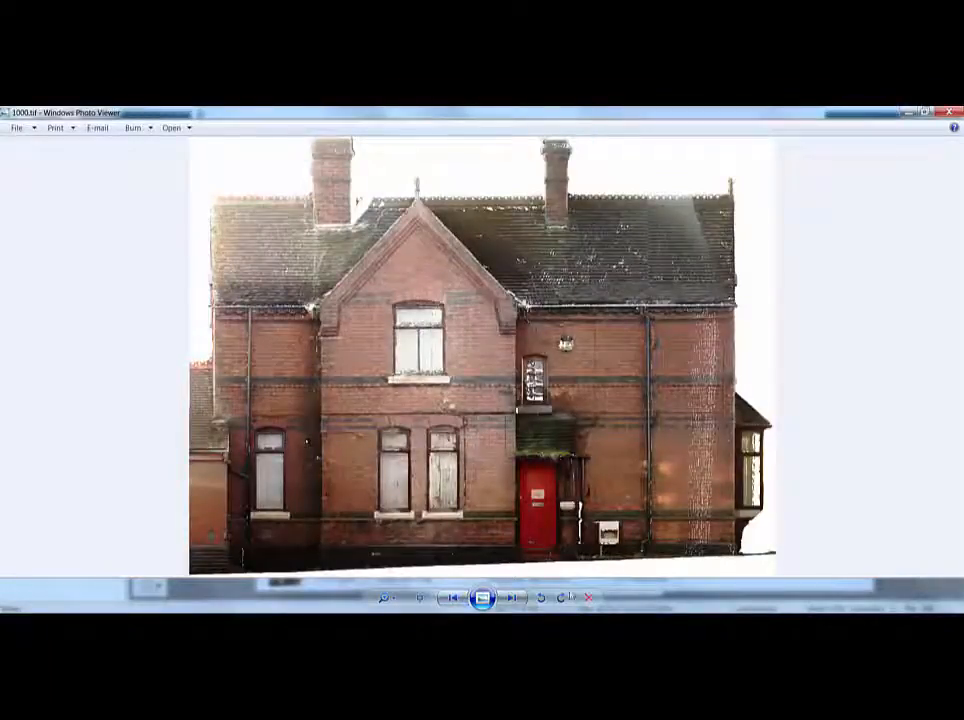
left_click(512, 596)
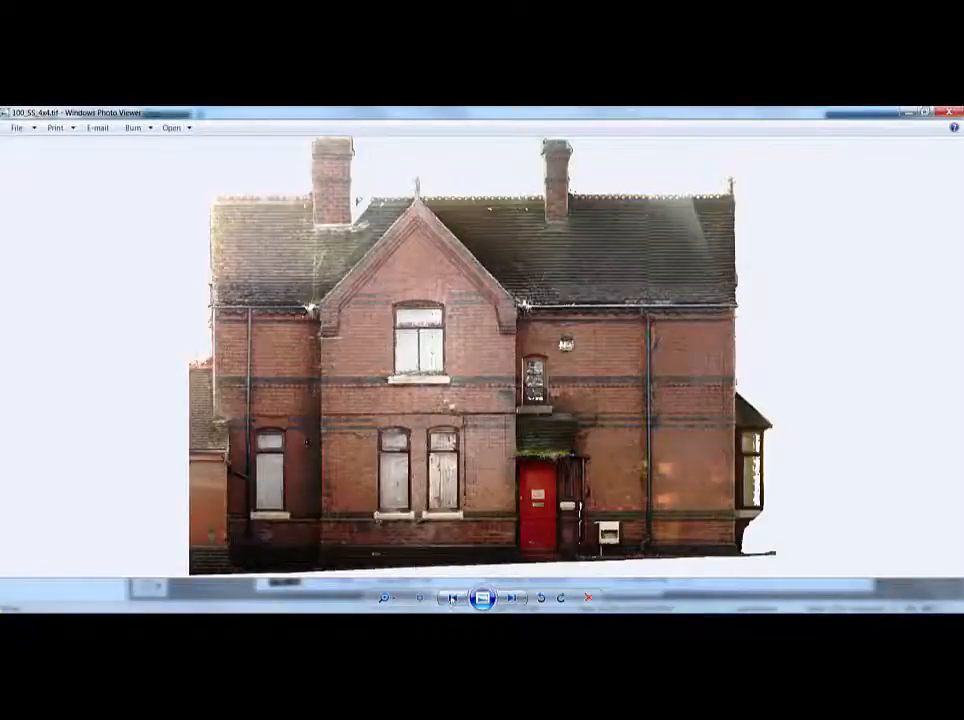
left_click(510, 596)
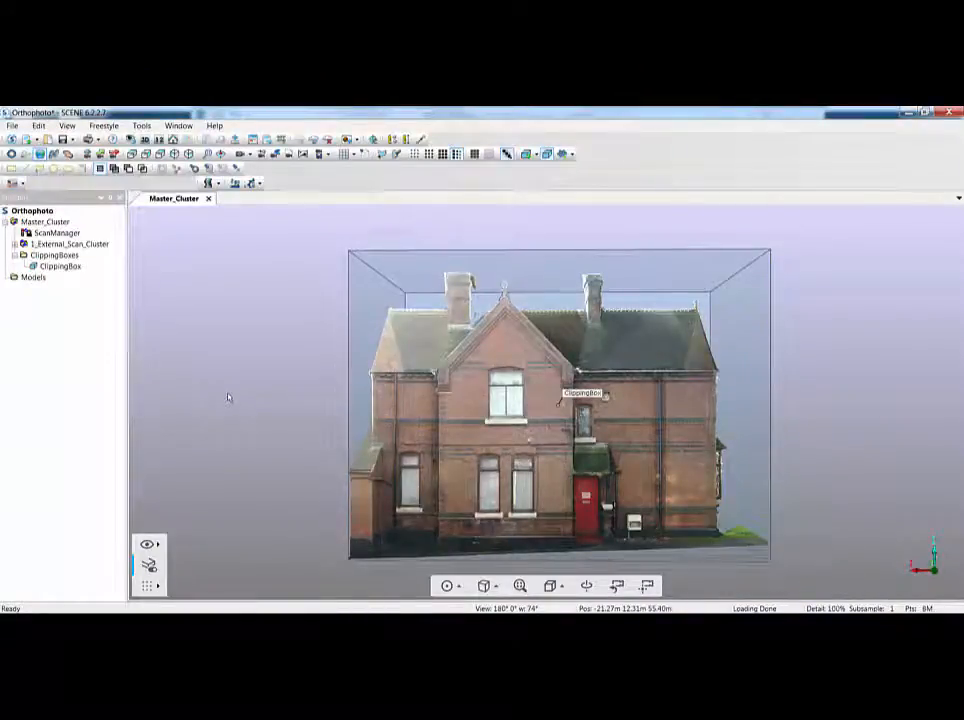
- Enable Clear View transparency in the 3D view's Visibility Settings and apply it
right_click(228, 396)
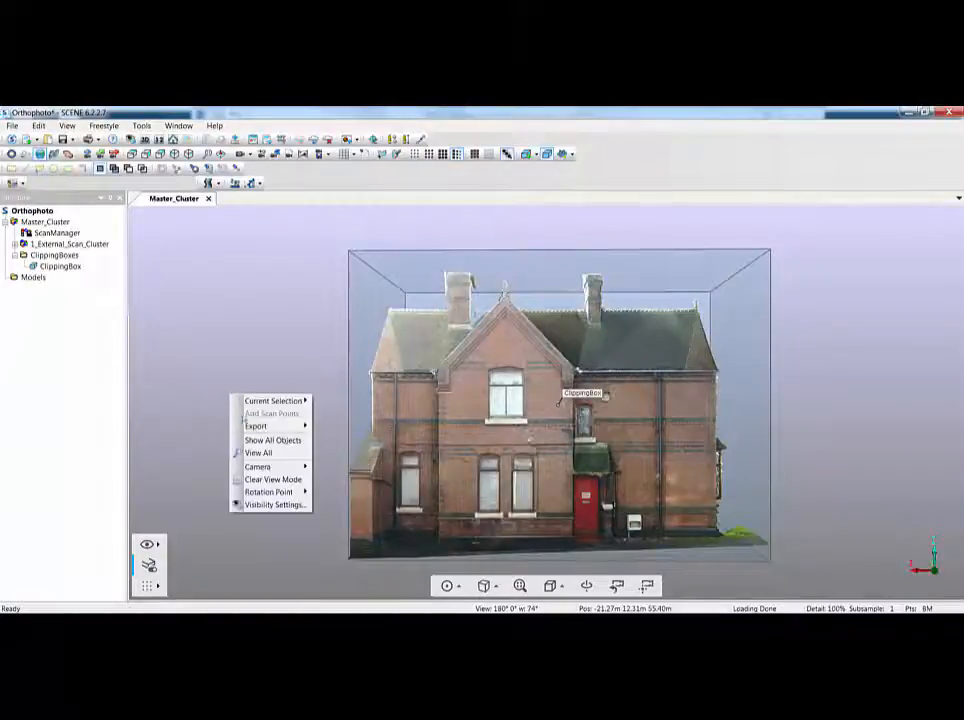
left_click(272, 504)
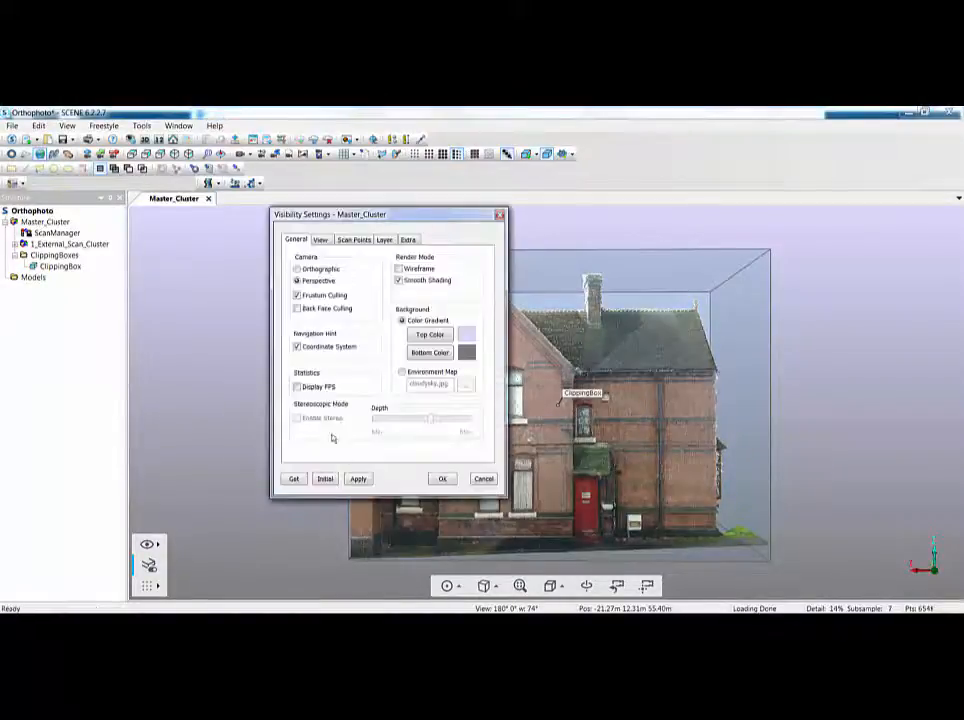
left_click(320, 240)
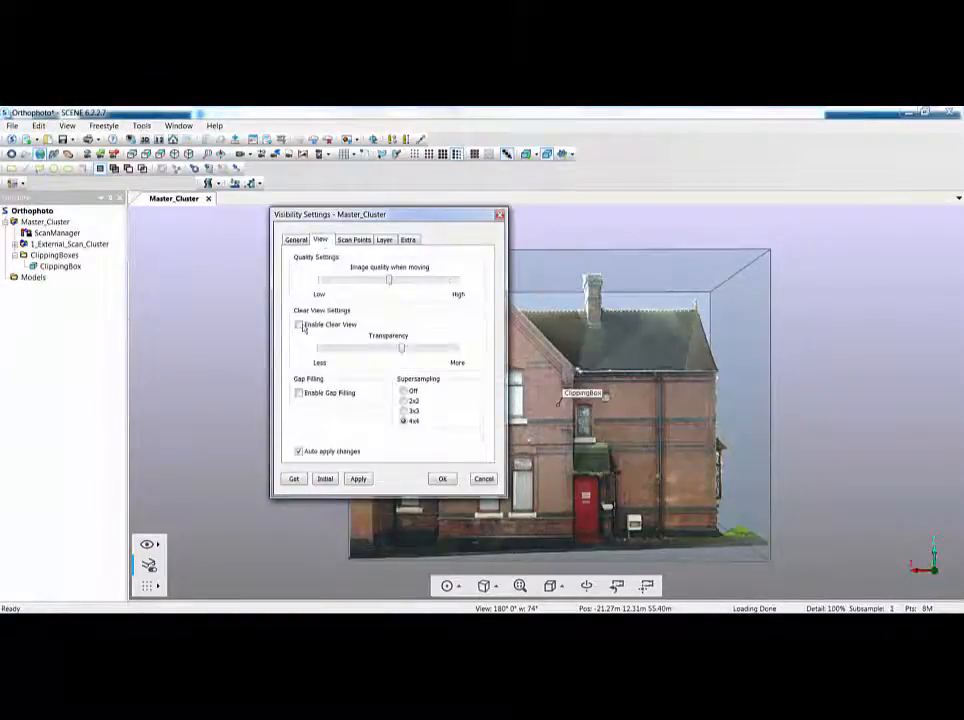
left_click(298, 324)
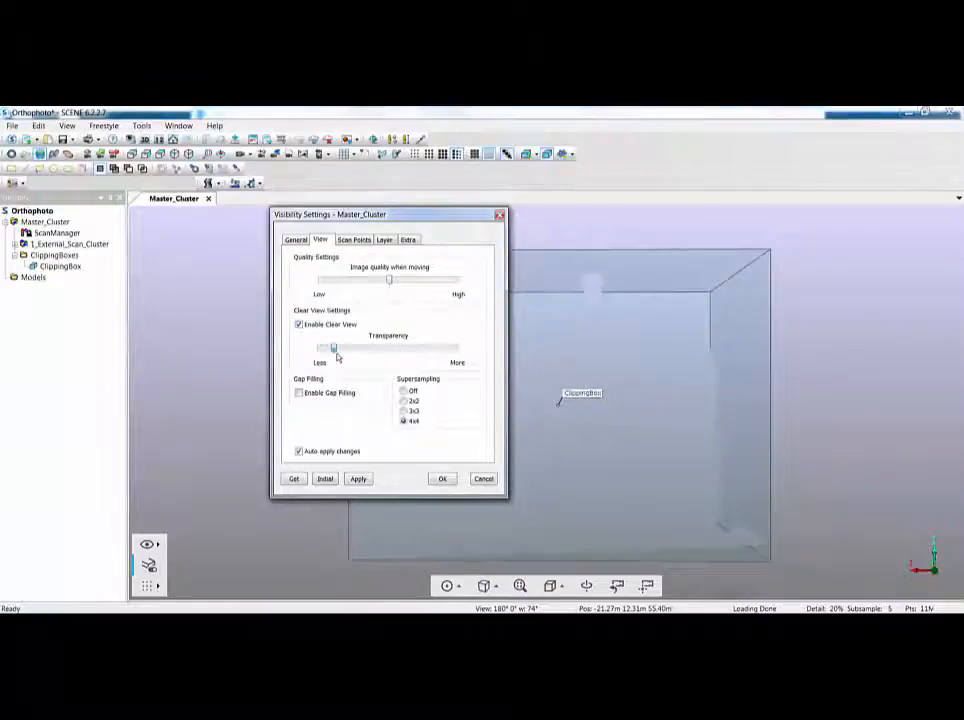
left_click(358, 478)
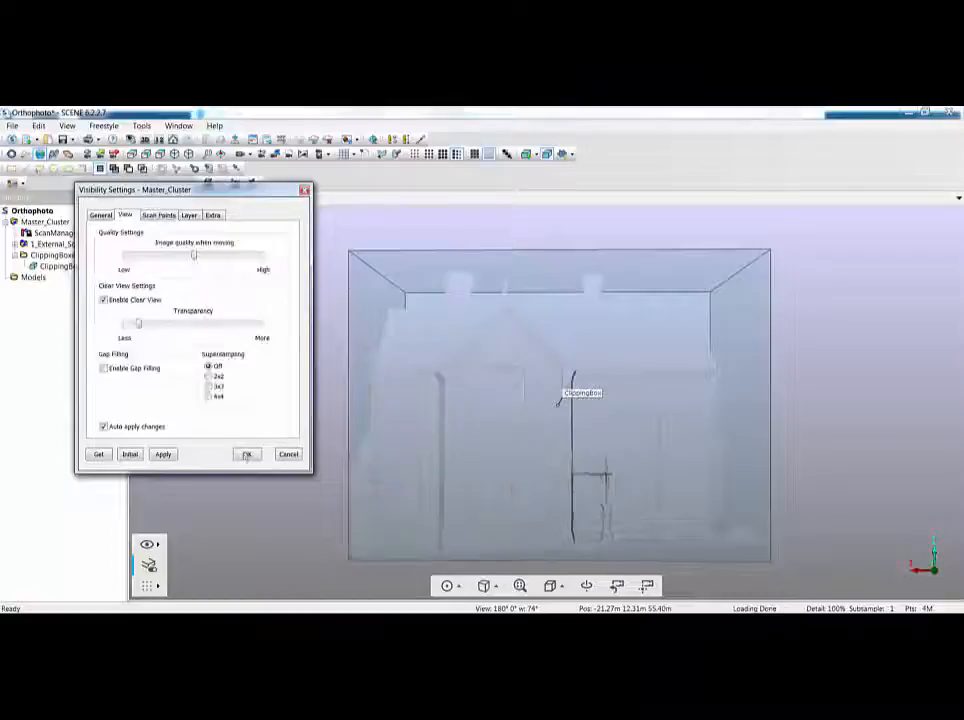
left_click(248, 454)
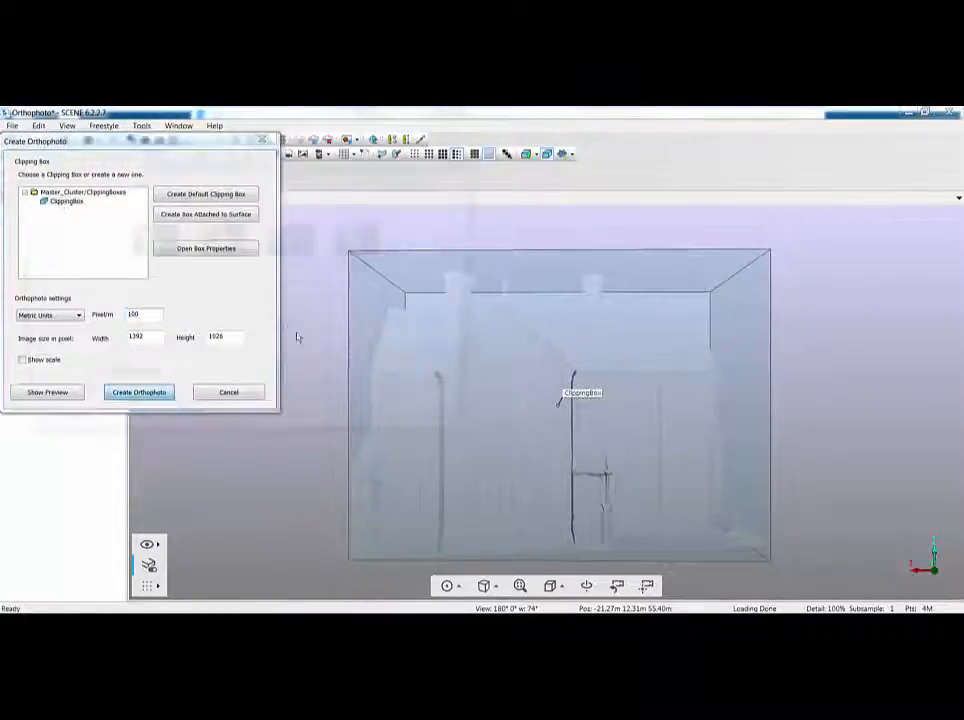
- Create the clear-view orthophoto from the clipping box and acknowledge the success message
left_click(140, 392)
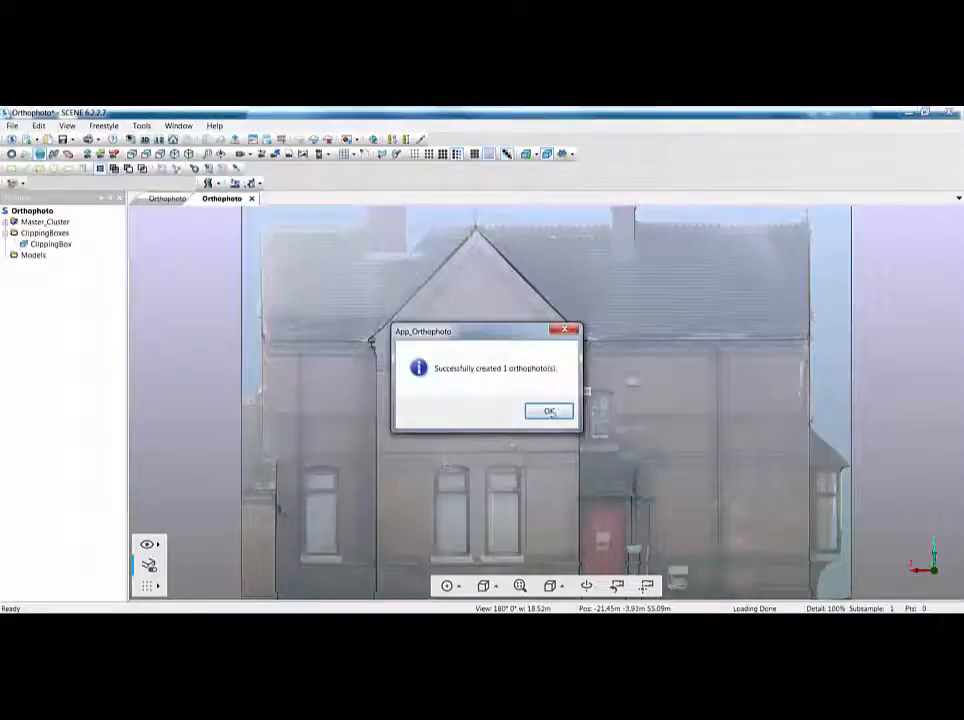
left_click(548, 412)
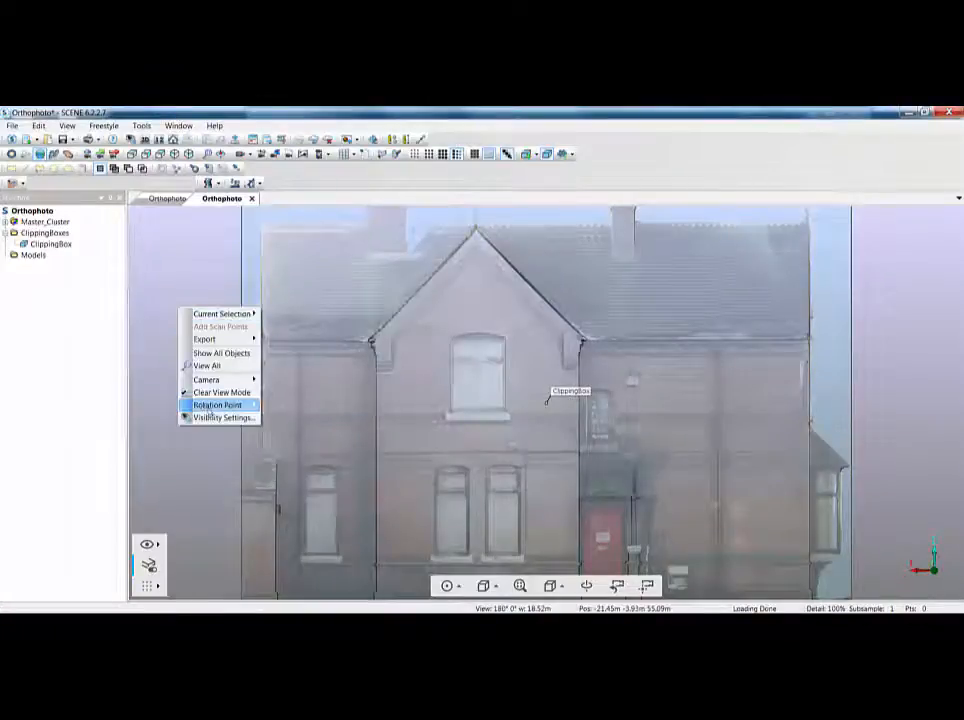
- Disable Enable Clear View in Visibility Settings so the house shows opaque again
left_click(222, 418)
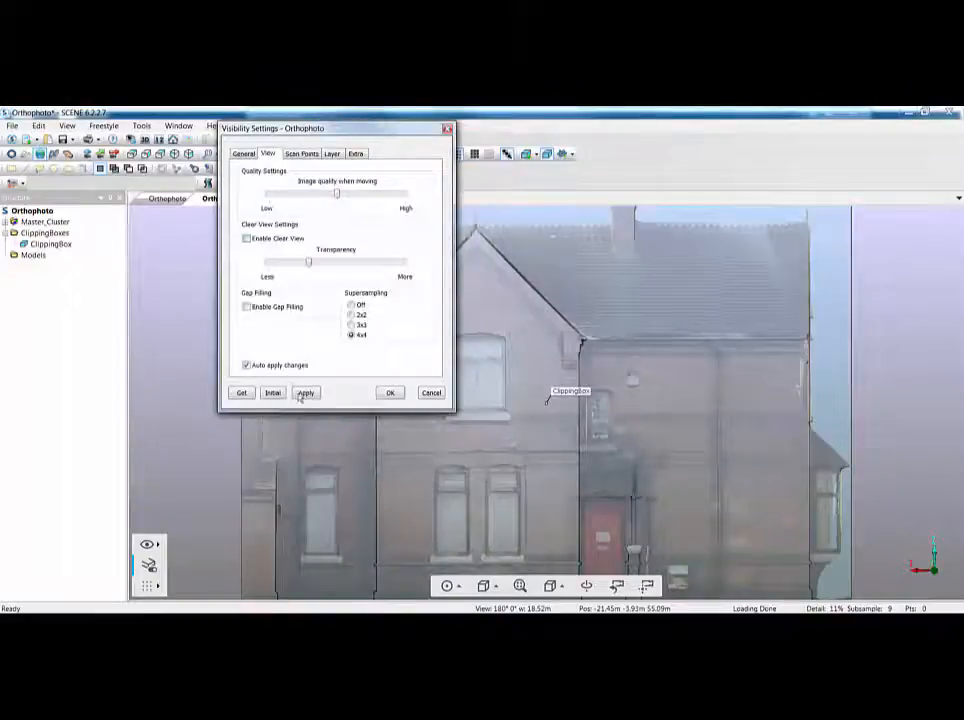
left_click(390, 392)
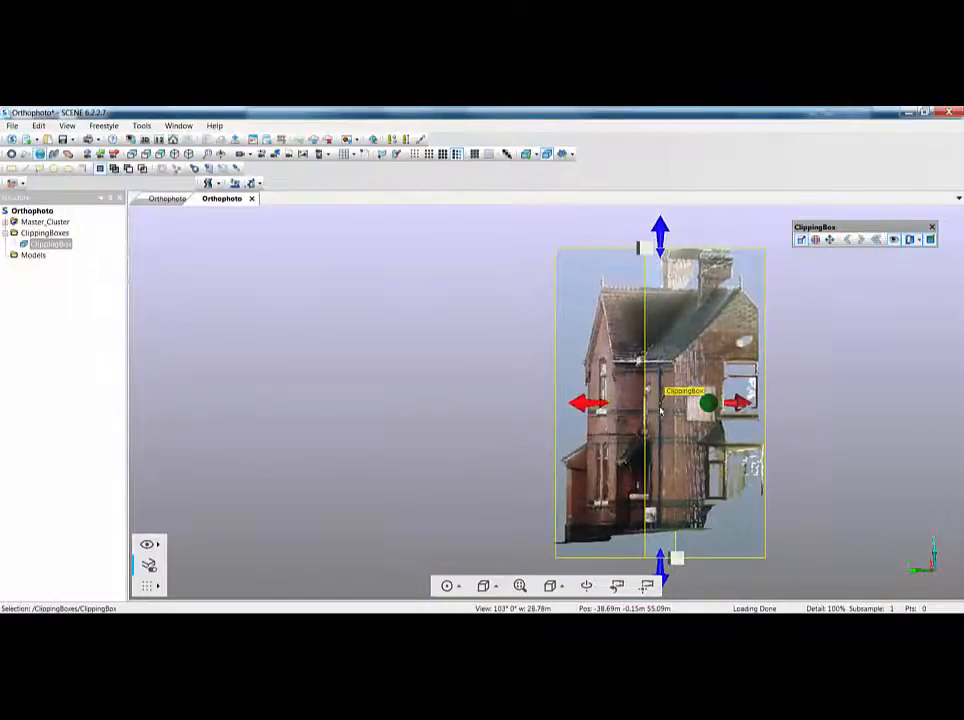
- Create clipping boxes along the x-axis from the ClippingBox, running in the negative direction
right_click(50, 244)
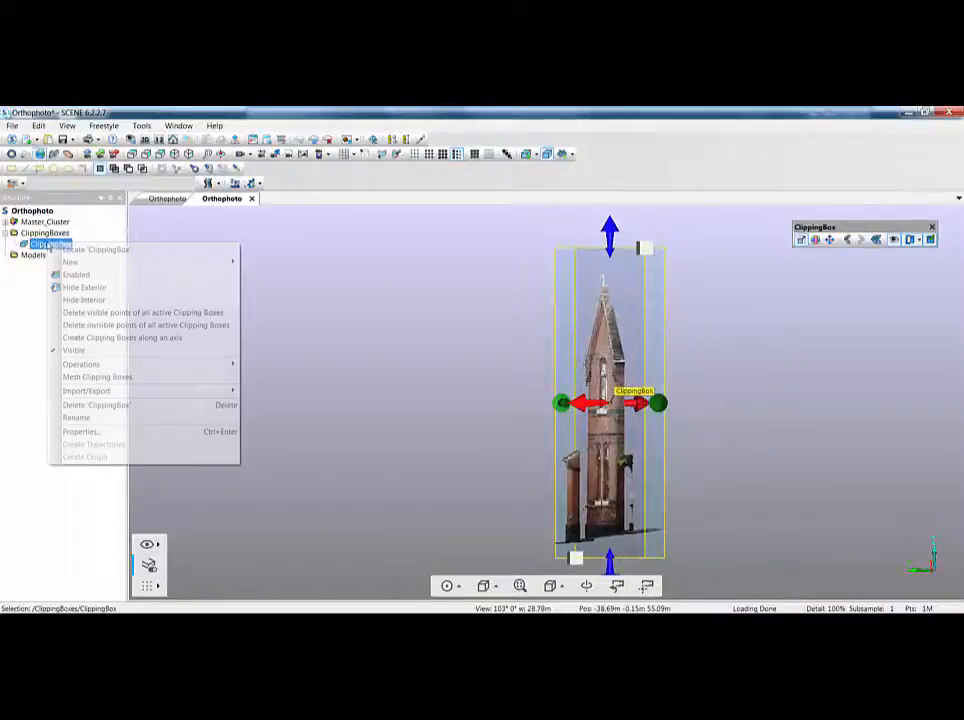
mouse_move(120, 336)
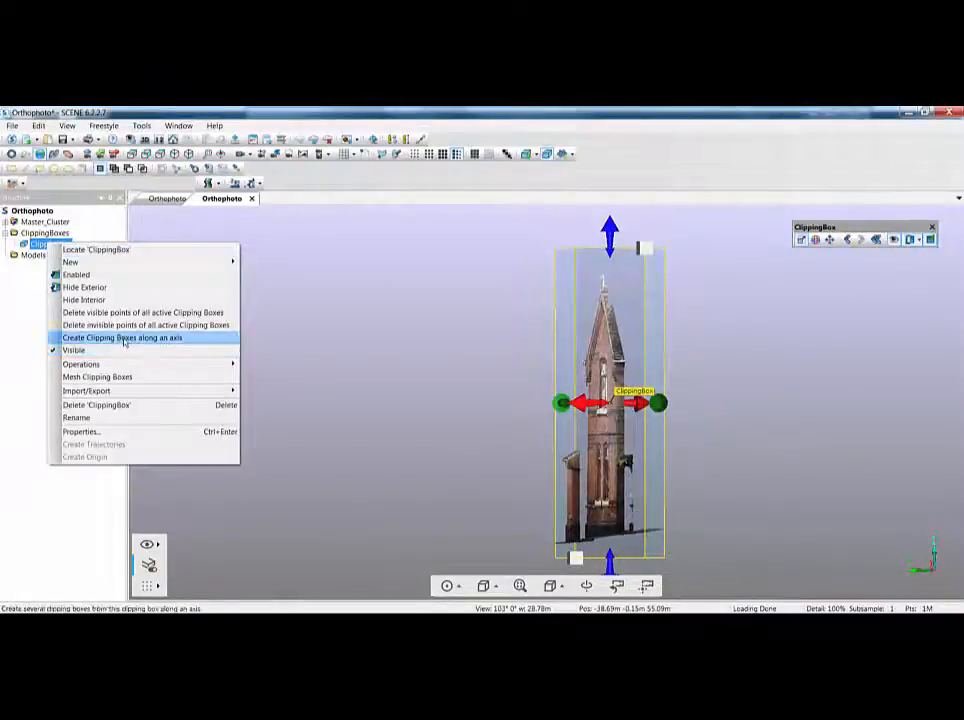
left_click(120, 336)
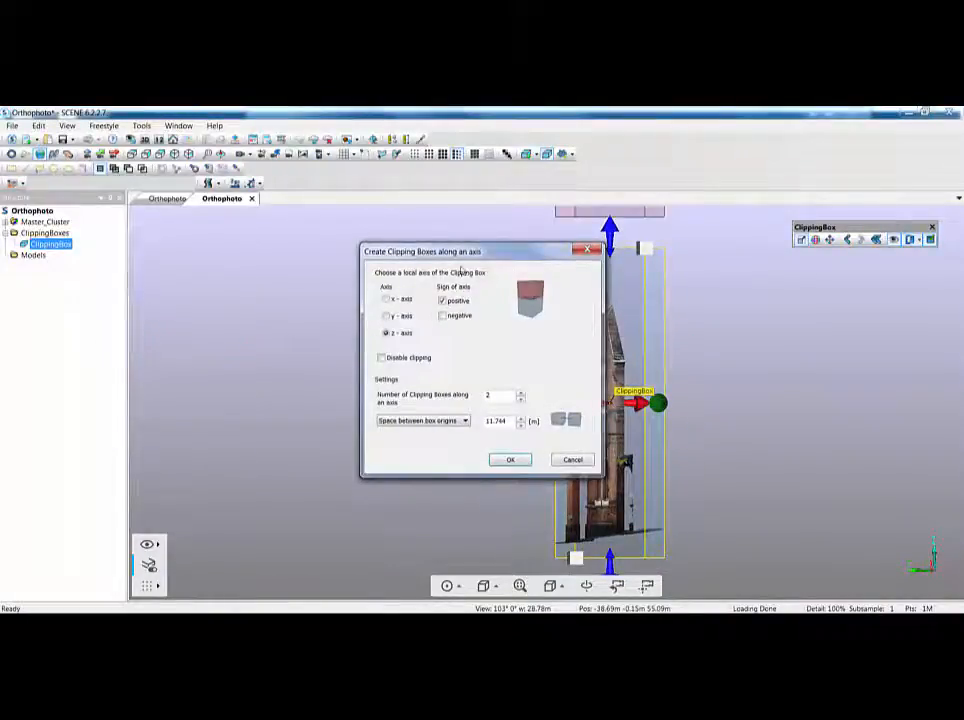
left_click_drag(480, 252, 316, 252)
type("1")
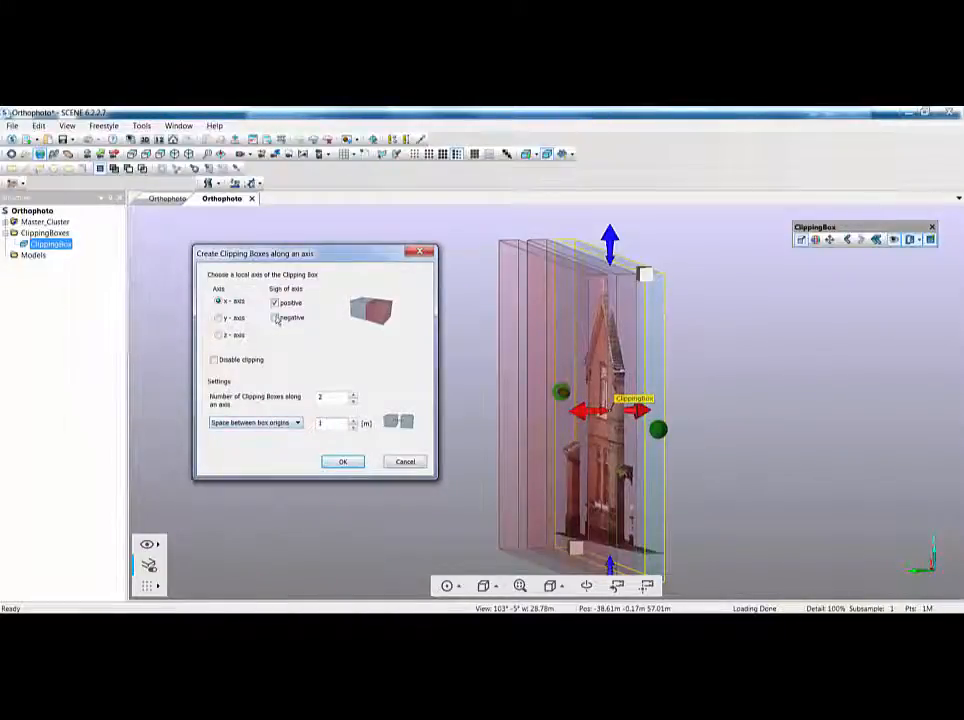
left_click(276, 316)
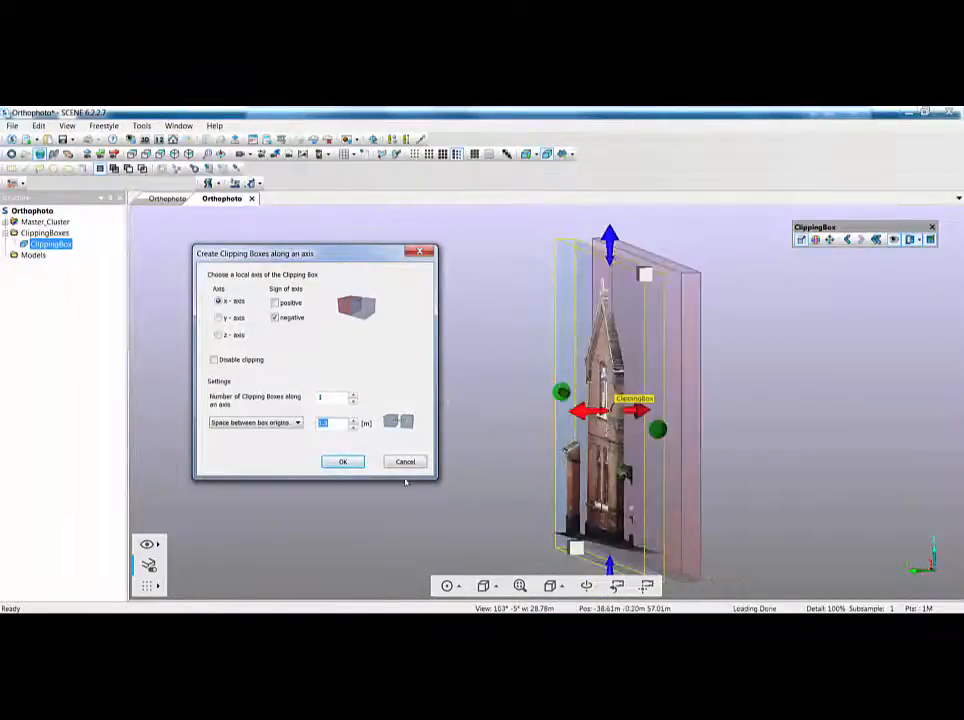
left_click(344, 460)
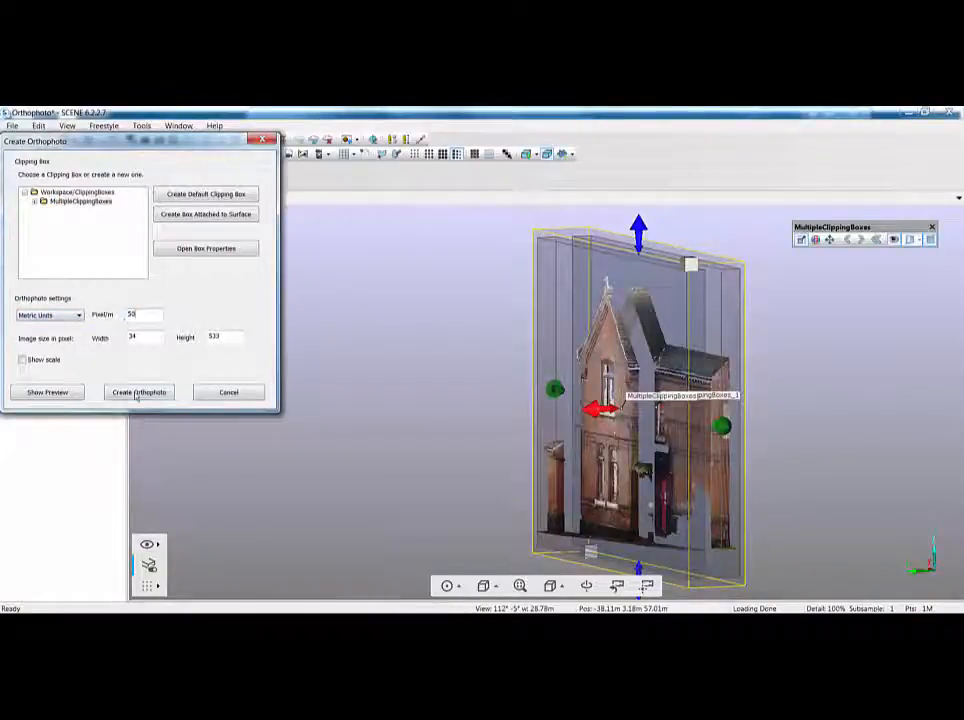
- Create two scaled orthophotos from MultipleClippingBoxes and save them as 'Multi' TIFFs
left_click(22, 360)
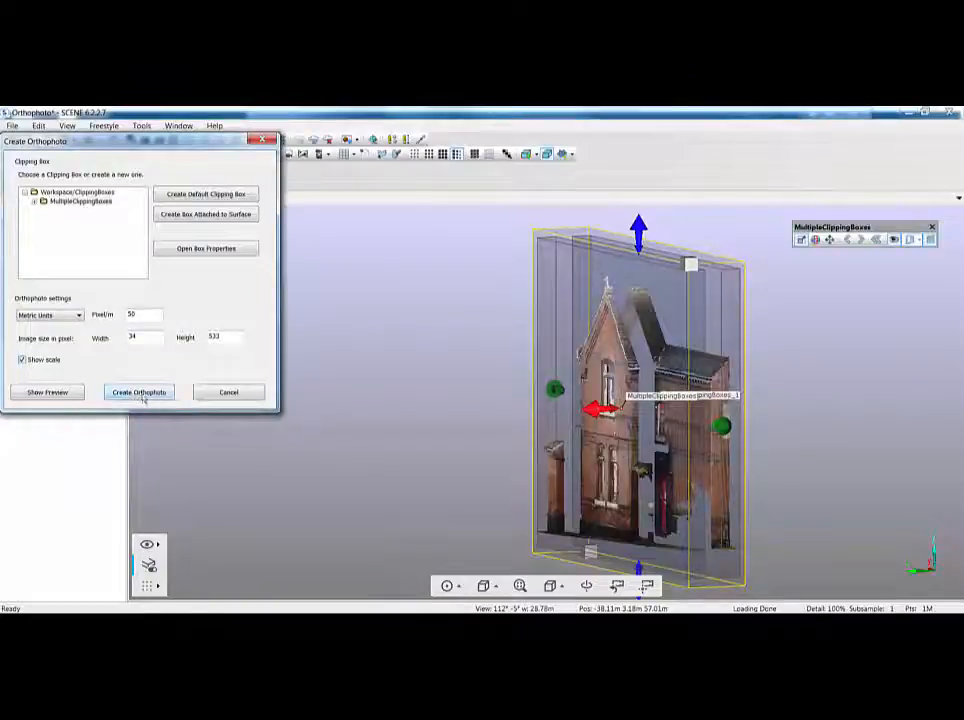
left_click(138, 392)
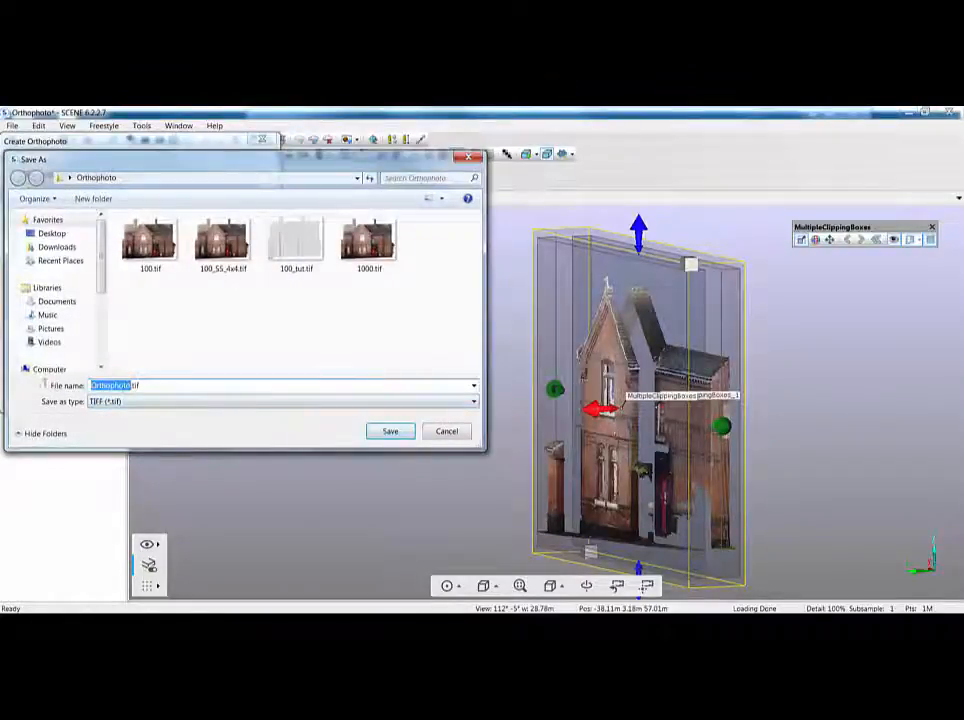
type("Multi.tif")
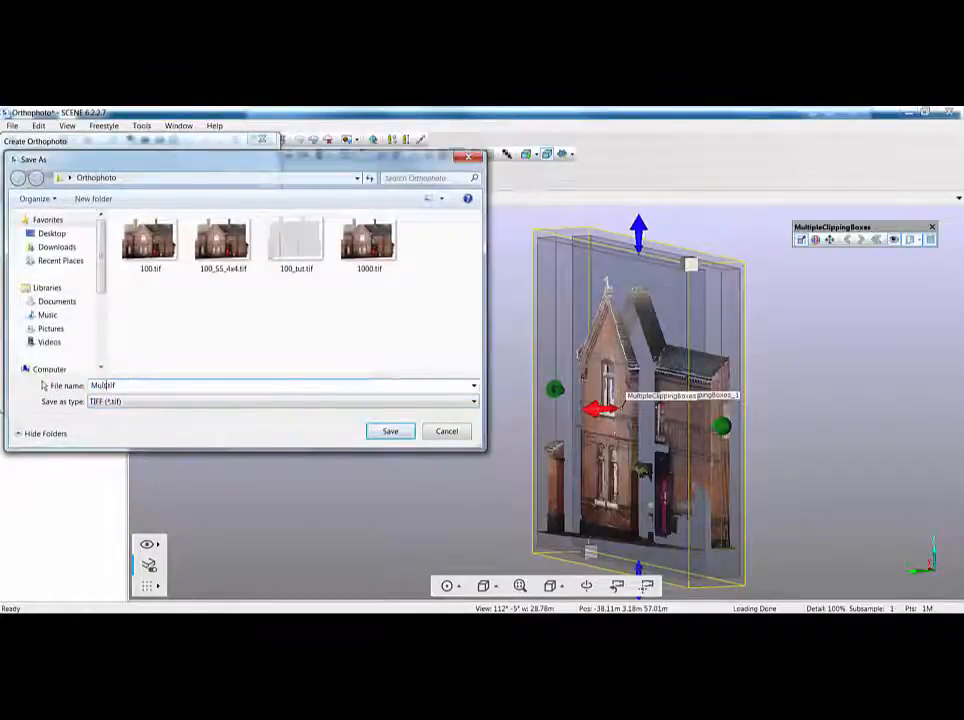
left_click(390, 432)
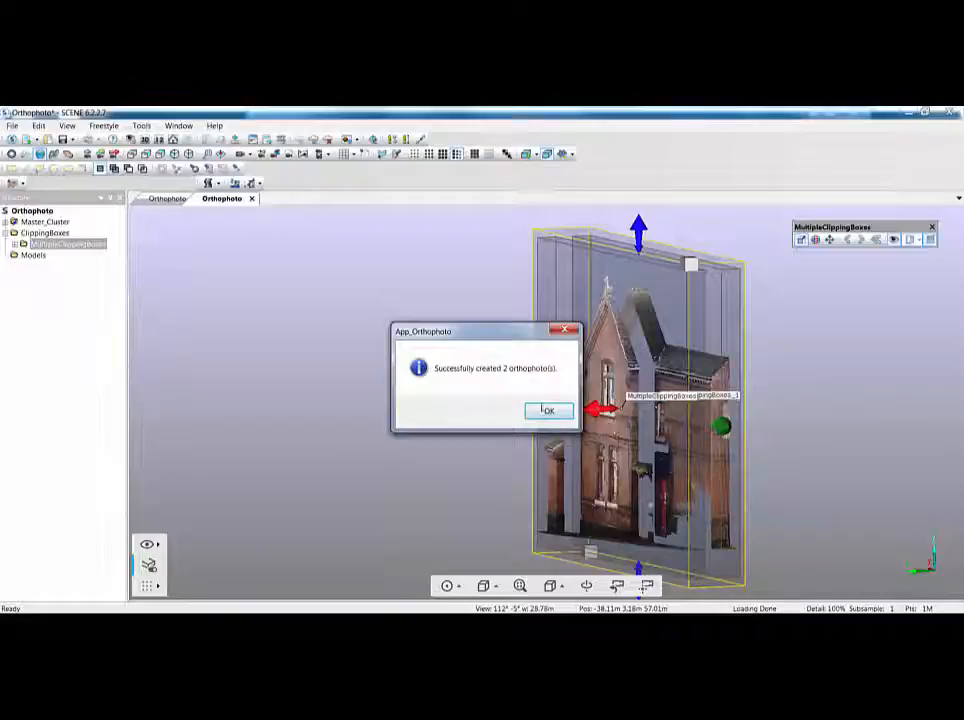
left_click(548, 412)
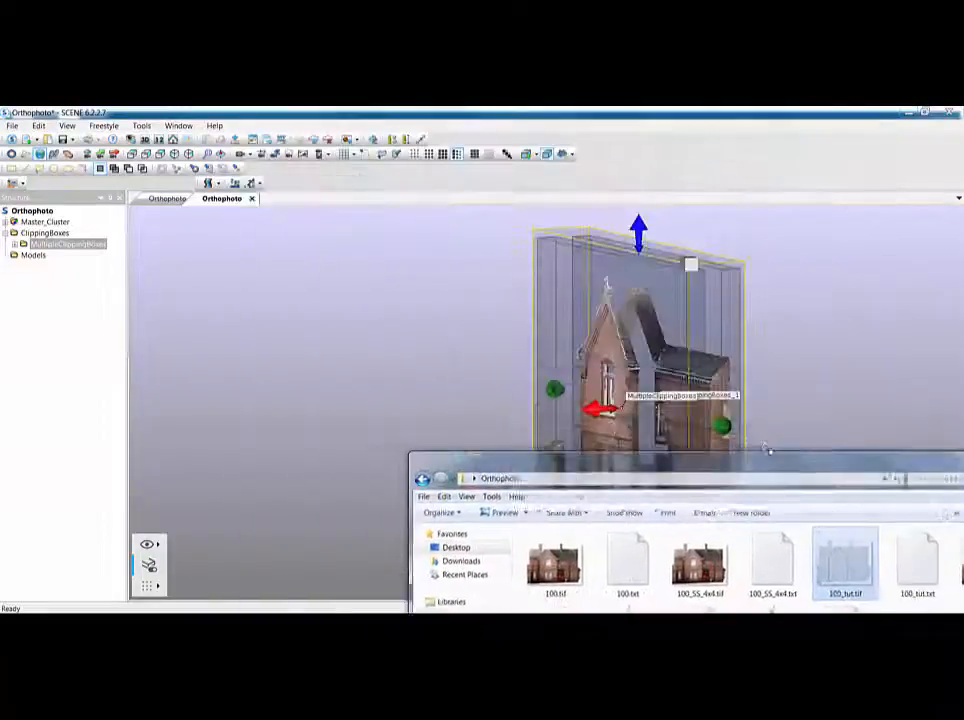
- Check the saved orthophoto TIFFs in the Orthophoto folder window
double_click(844, 562)
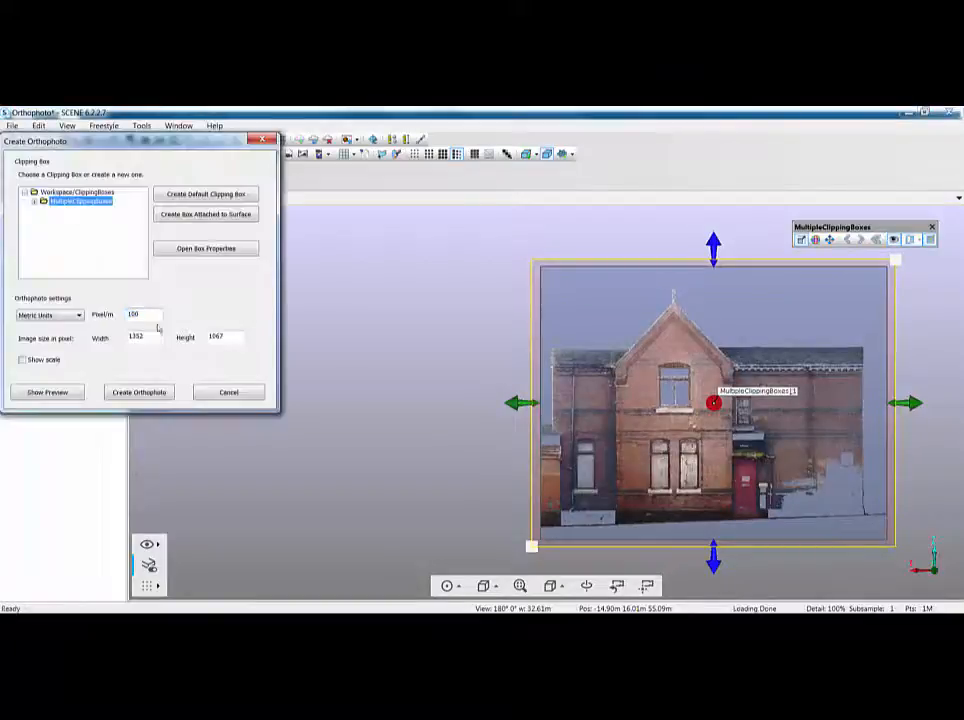
- Create another house-front orthophoto and save it as Multiple.tif
left_click(140, 390)
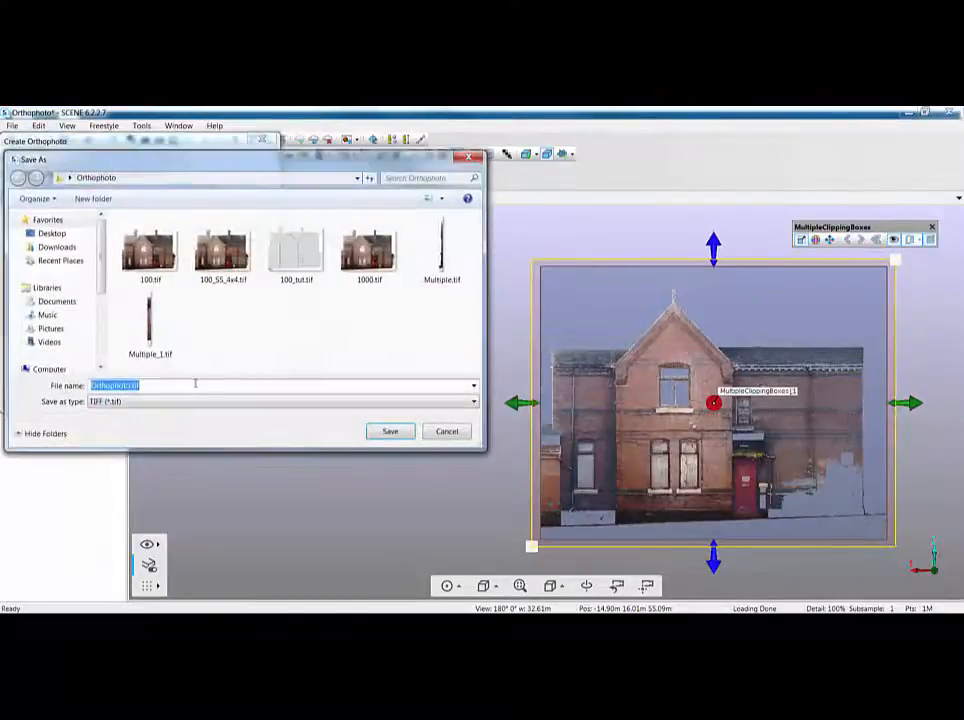
left_click(440, 248)
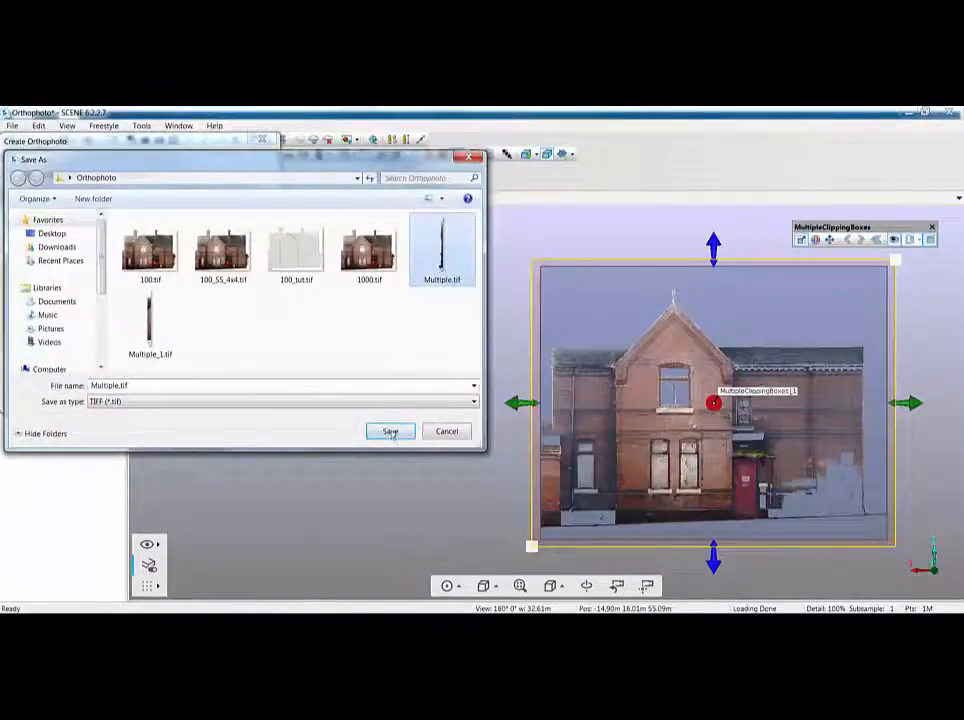
left_click(390, 432)
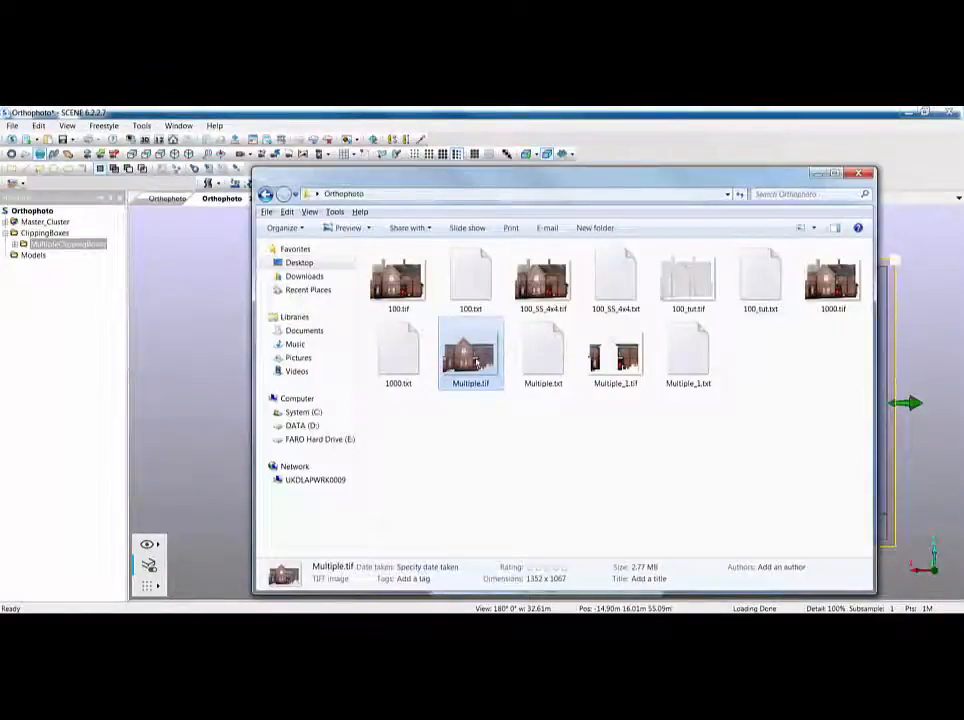
- View Multiple.tif in Windows Photo Viewer, then close the viewer
double_click(470, 350)
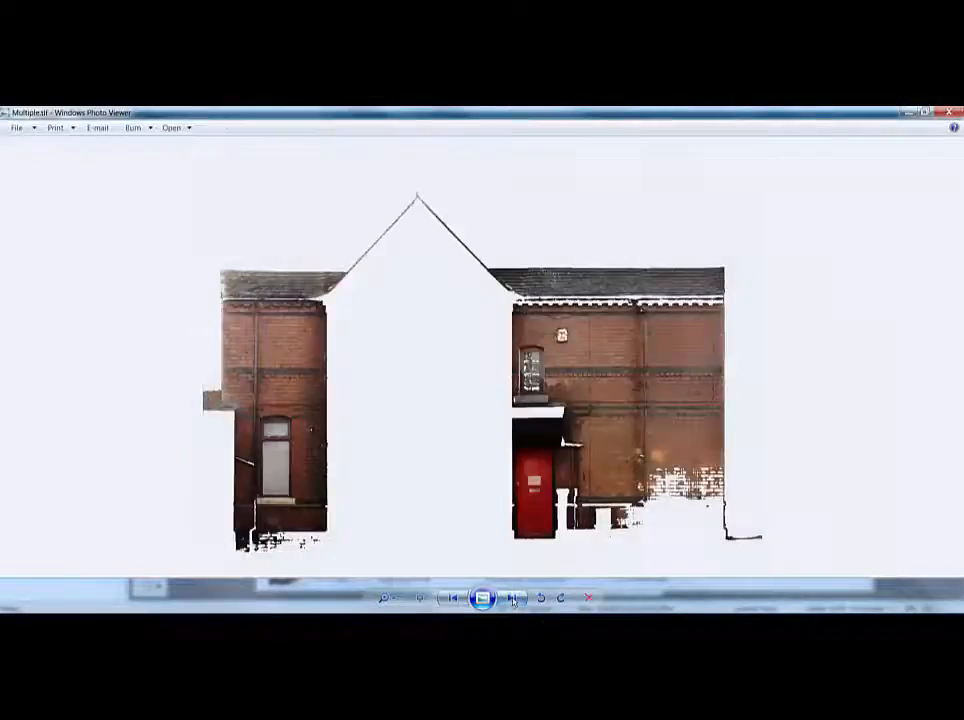
left_click(512, 596)
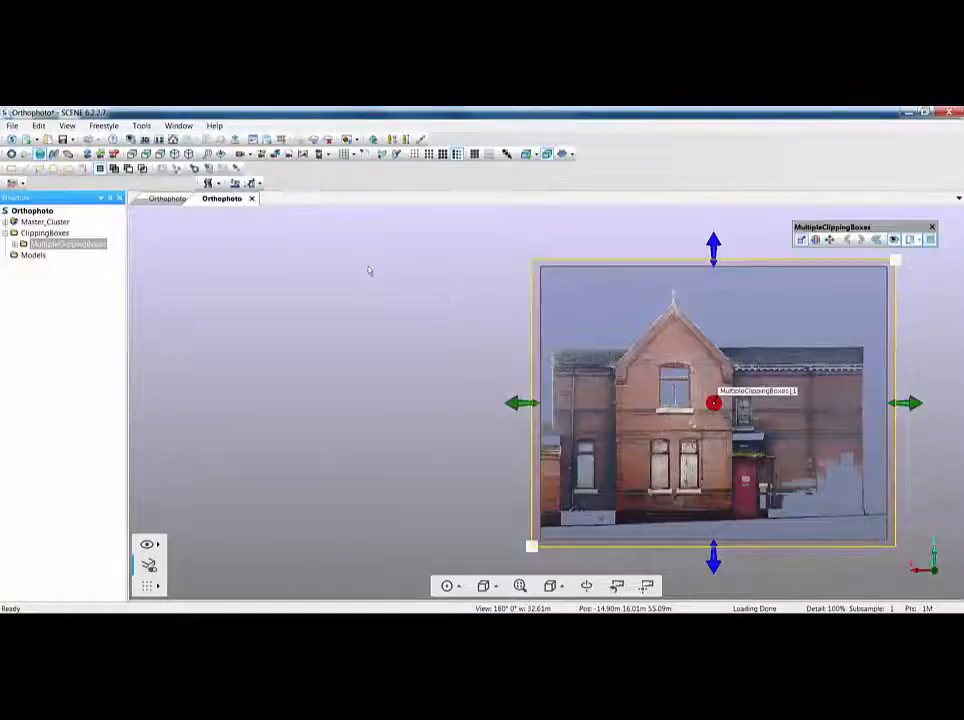
mouse_move(304, 152)
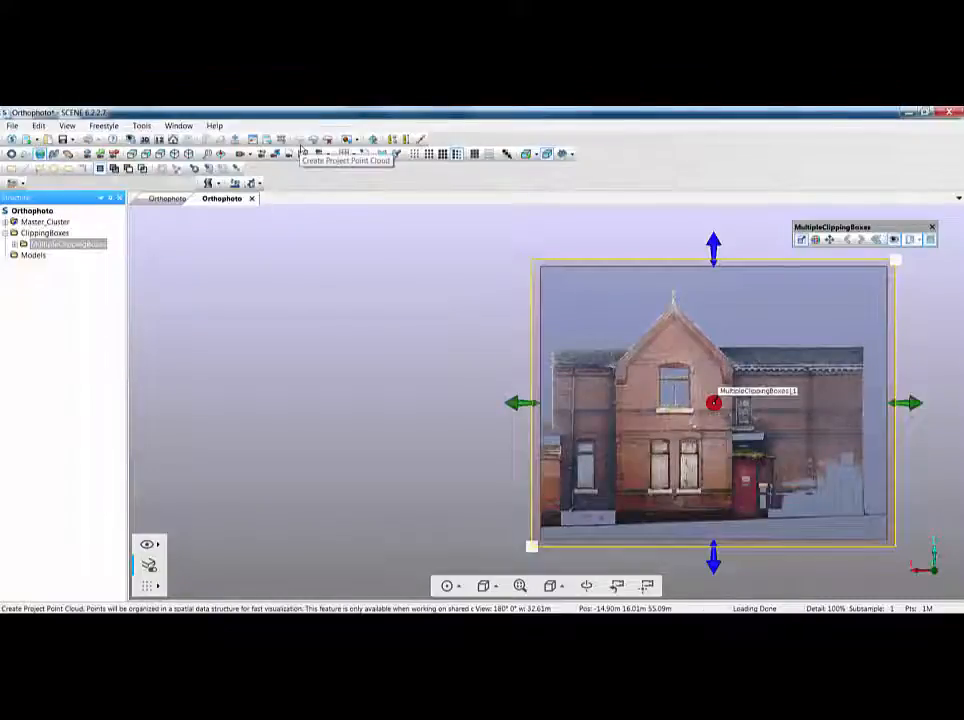
mouse_move(584, 248)
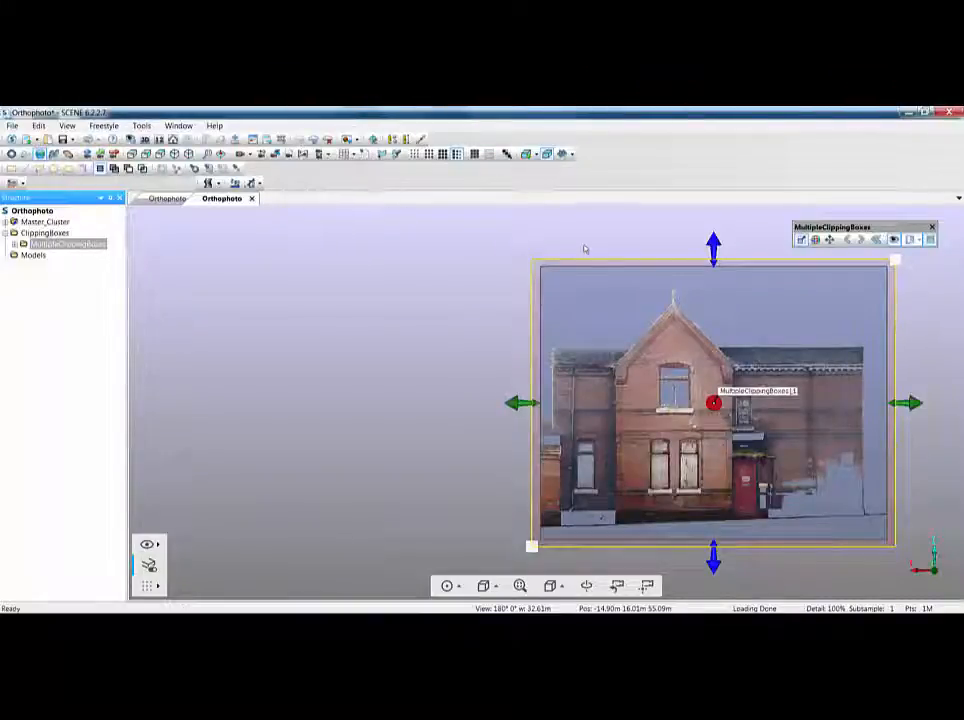